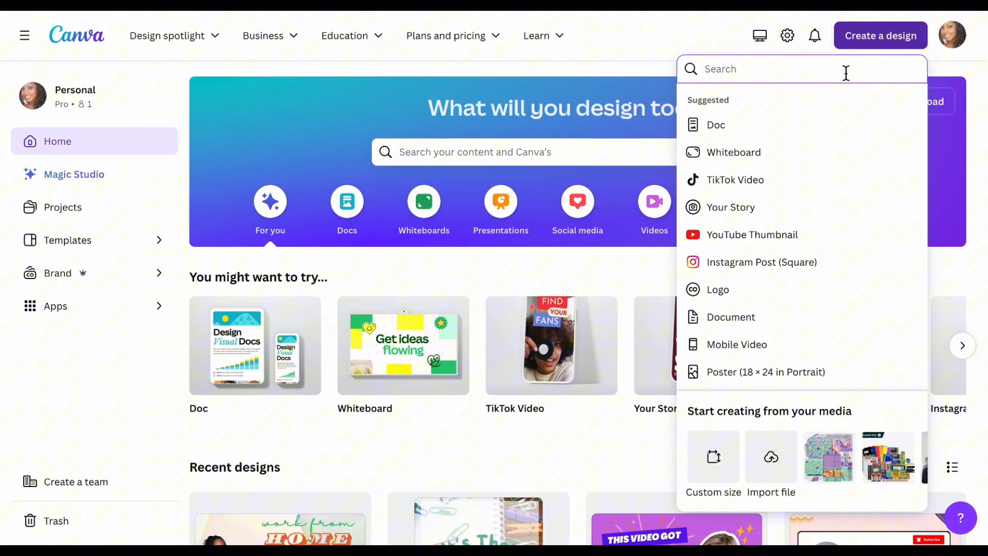
- Choose YouTube Thumbnail from Create a design to get a blank canvas
{"action": "left_click", "coordinate": [752, 235]}
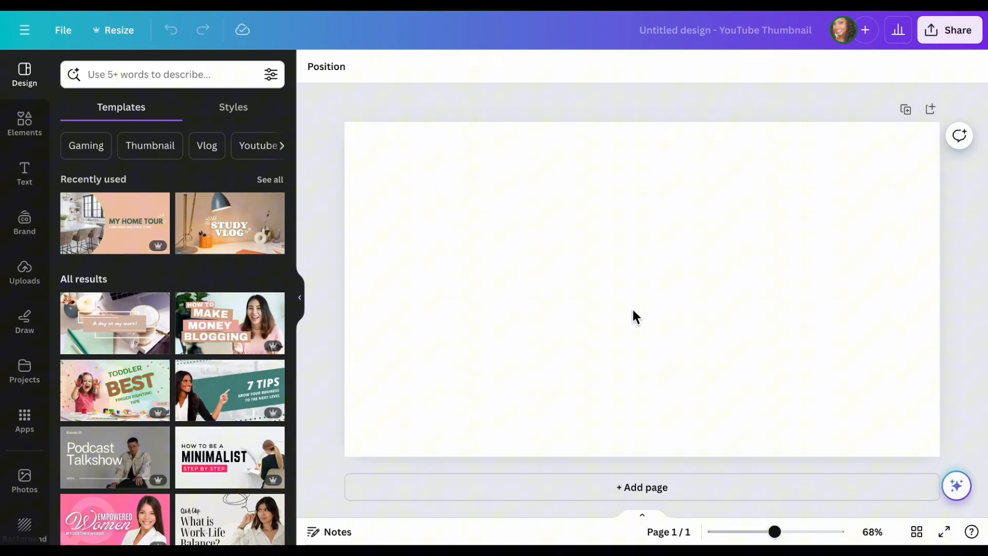
- Add the smiling, pointing woman photo from Uploads onto the thumbnail
{"action": "left_click", "coordinate": [24, 272]}
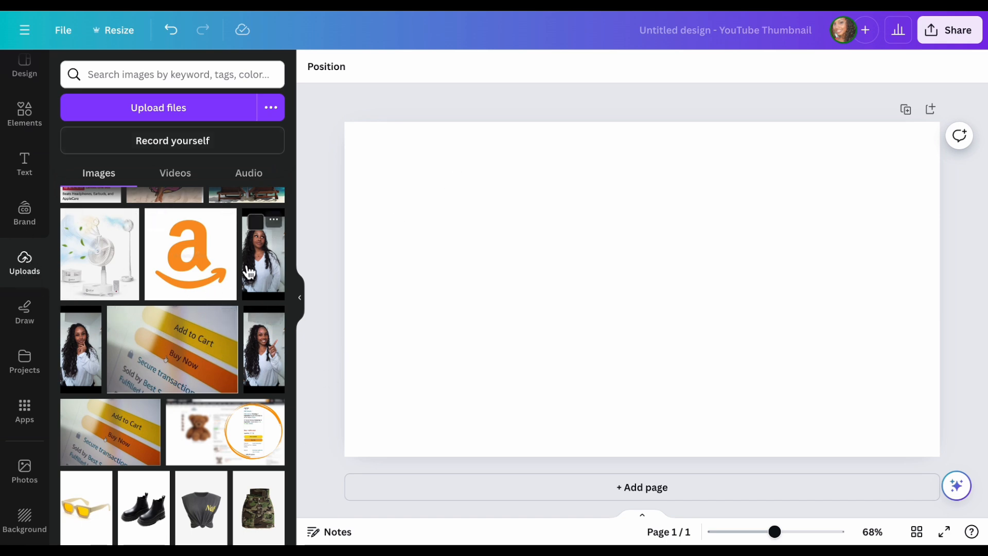
{"action": "left_click", "coordinate": [264, 349]}
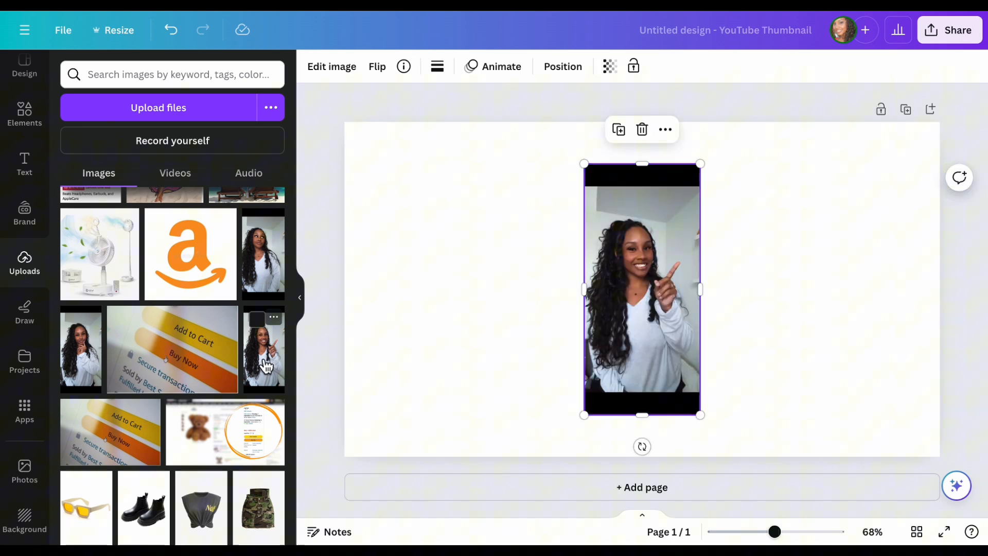
{"action": "mouse_move", "coordinate": [684, 318]}
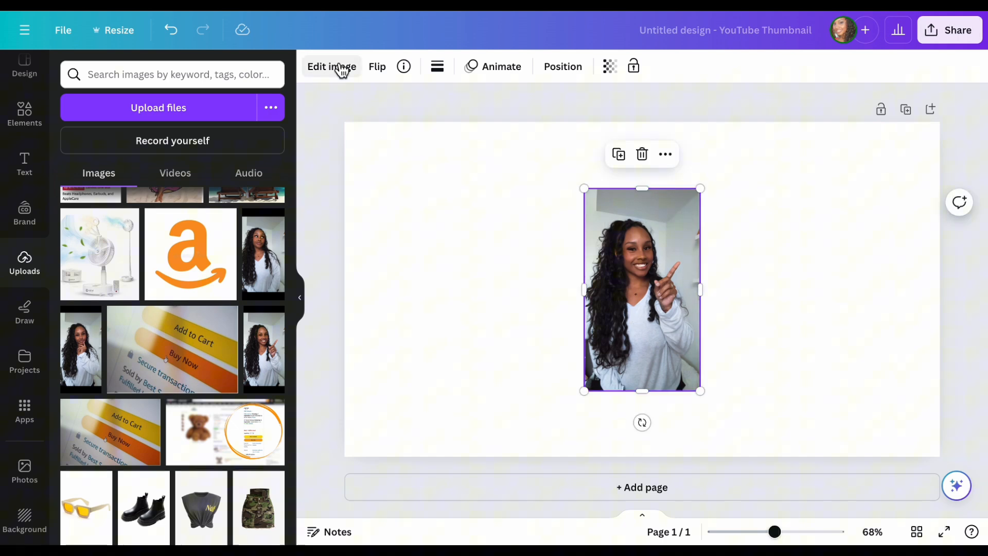
- Apply BG Remover to the woman's photo and move the cutout left
{"action": "left_click", "coordinate": [332, 67]}
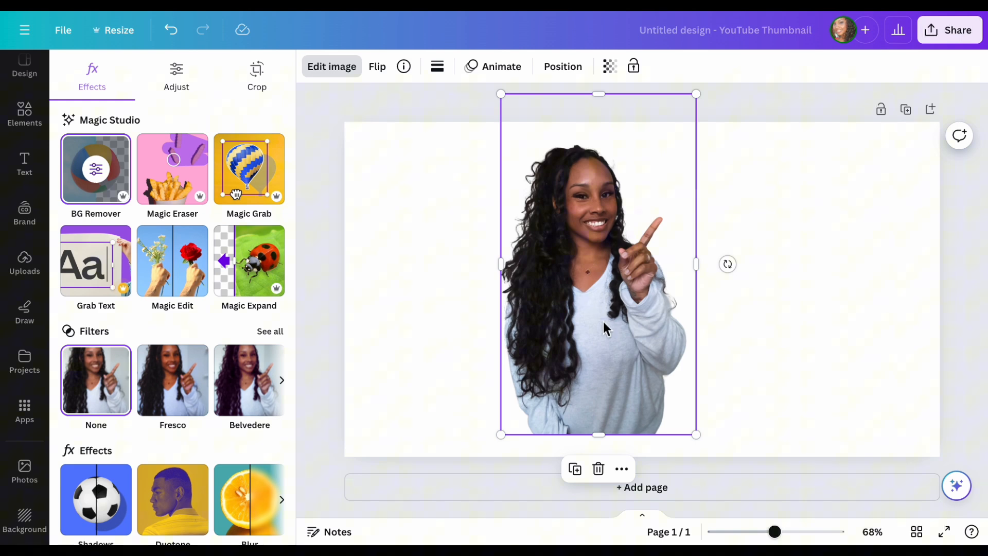
{"action": "mouse_move", "coordinate": [596, 305]}
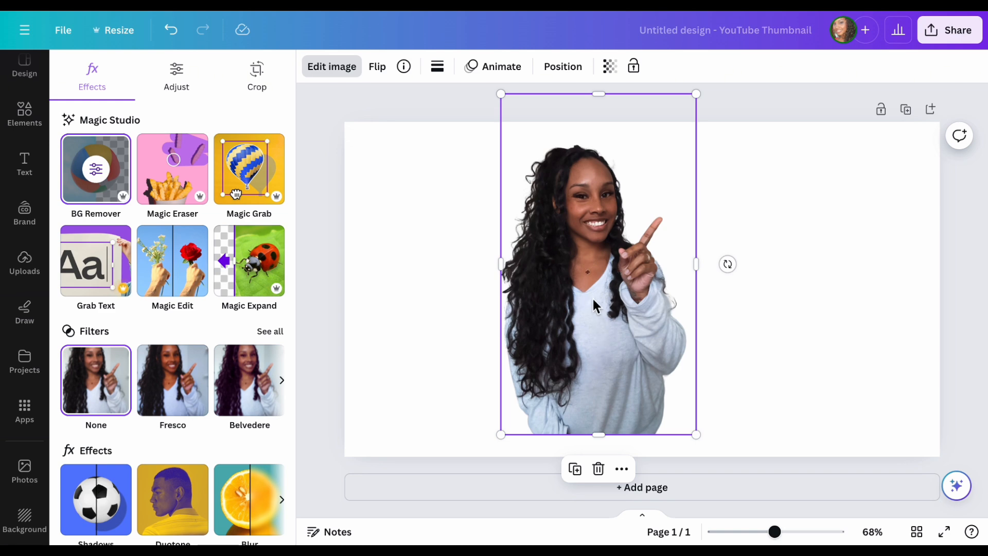
{"action": "left_click_drag", "start_coordinate": [597, 264], "coordinate": [466, 284]}
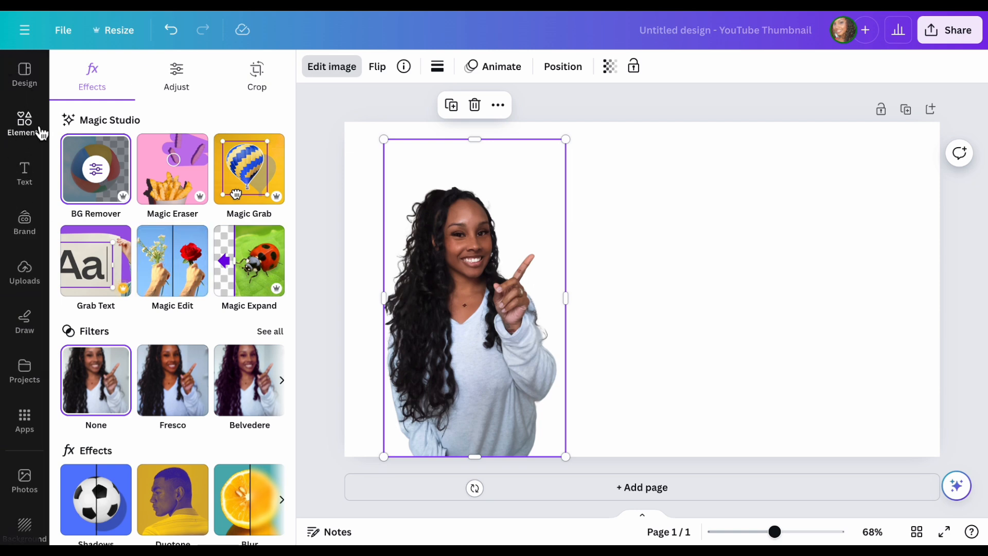
- Browse 'color background' graphics in Elements without adding anything
{"action": "left_click", "coordinate": [25, 125]}
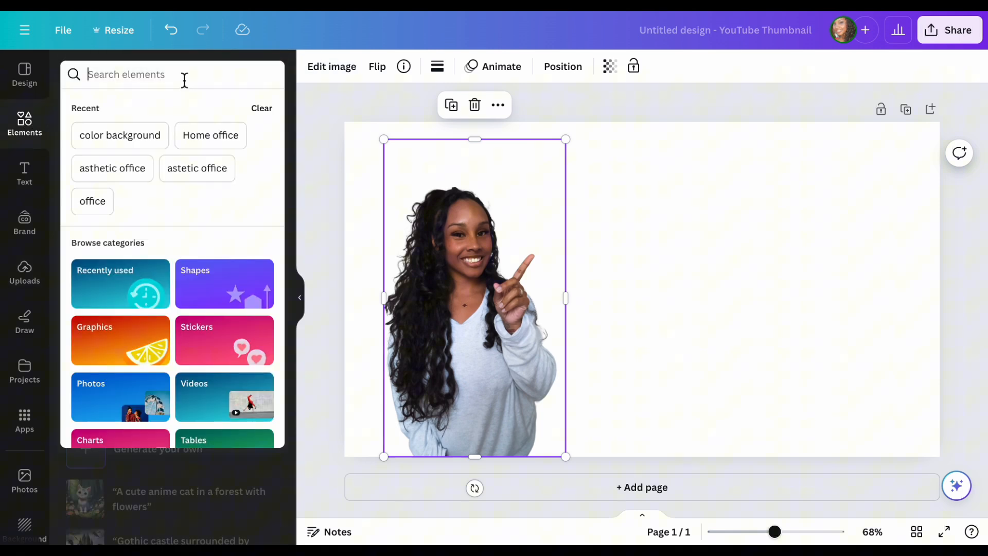
{"action": "type", "text": "colo"}
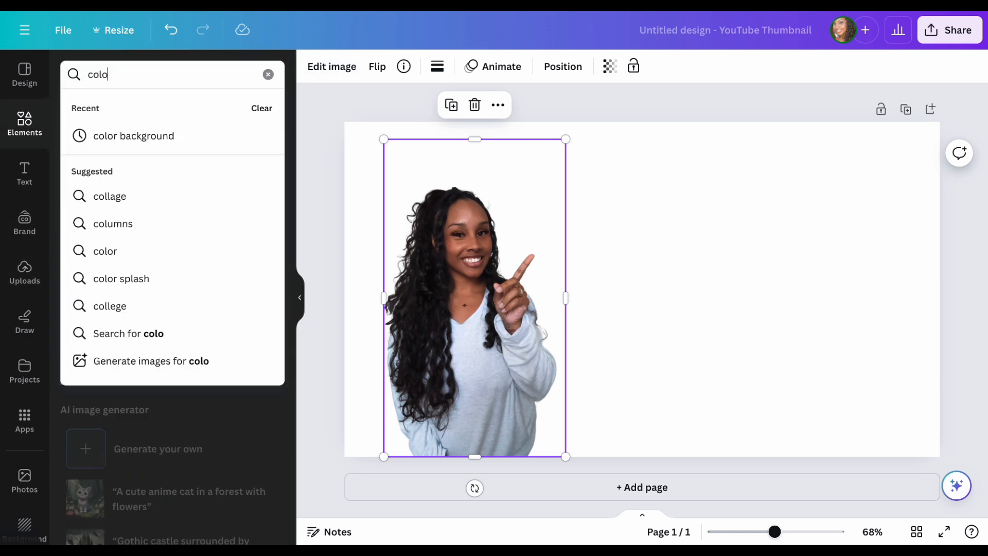
{"action": "left_click", "coordinate": [133, 135]}
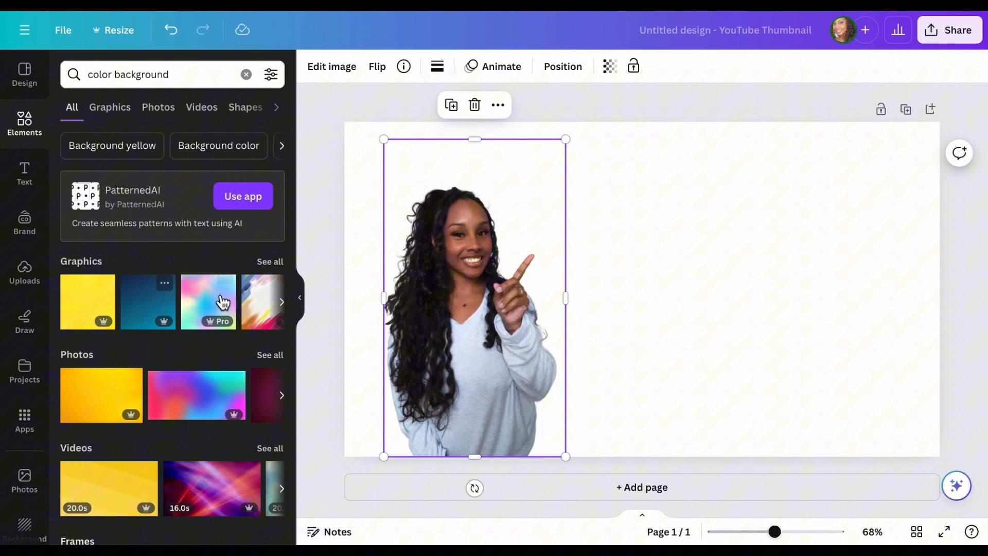
{"action": "left_click", "coordinate": [110, 107]}
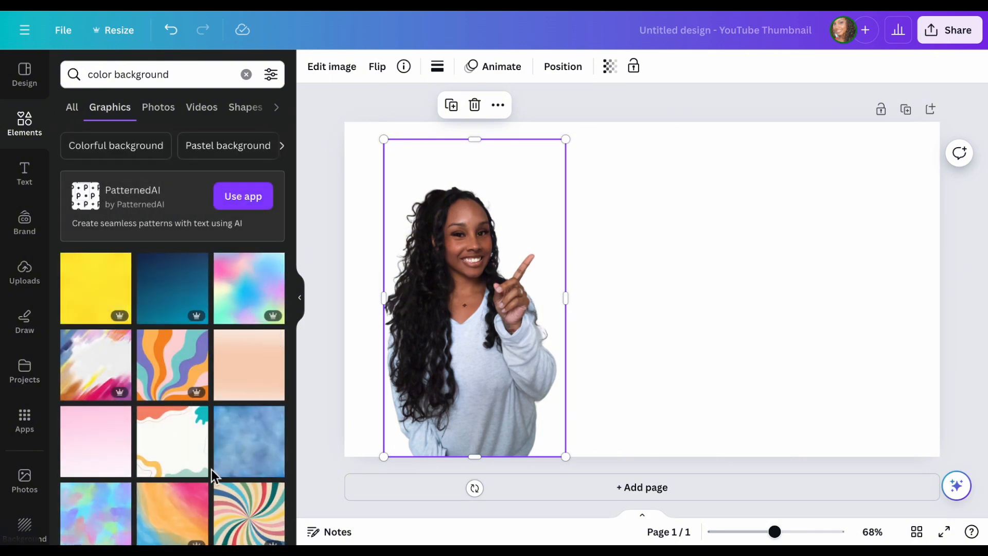
{"action": "scroll", "scroll_direction": "down", "scroll_amount": 3}
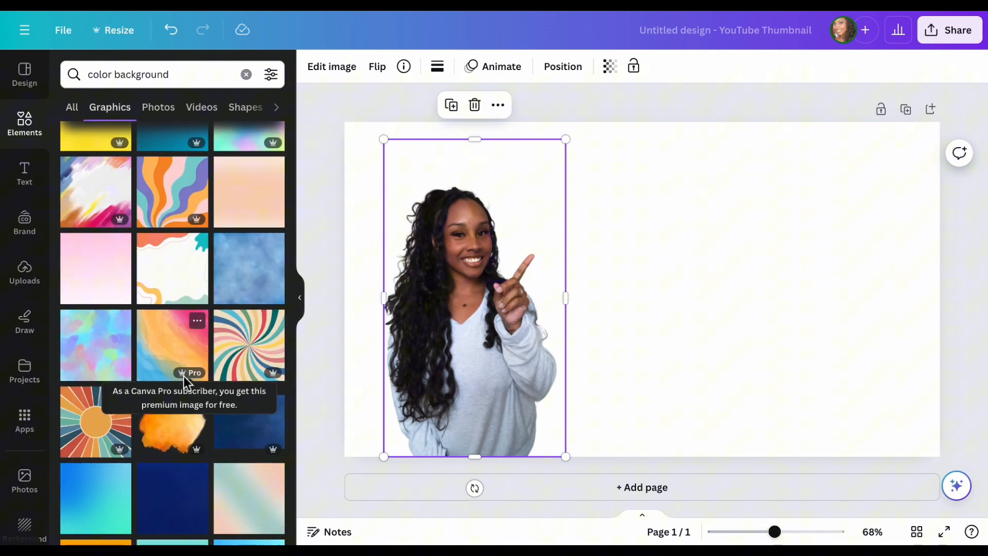
{"action": "scroll", "scroll_direction": "down", "scroll_amount": 3}
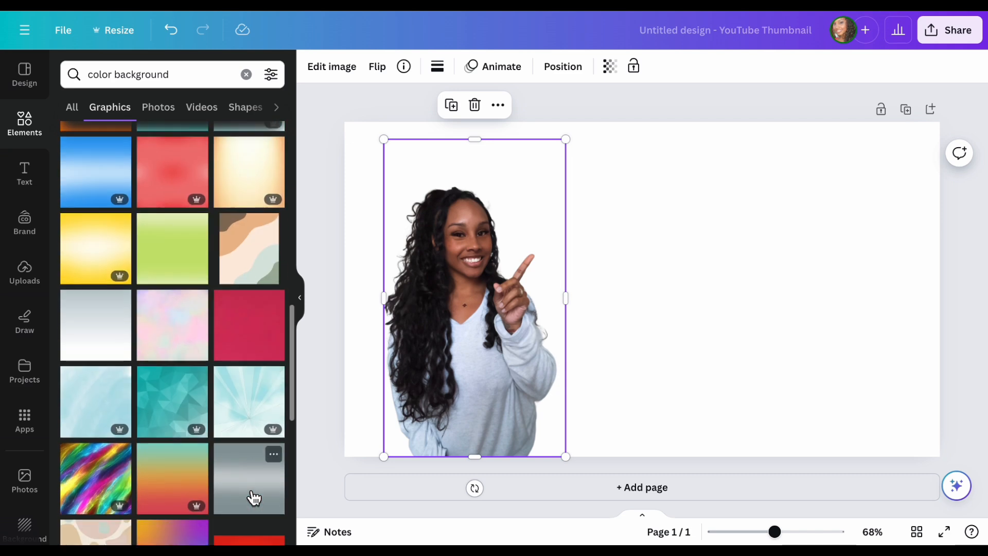
{"action": "scroll", "scroll_direction": "down", "scroll_amount": 3}
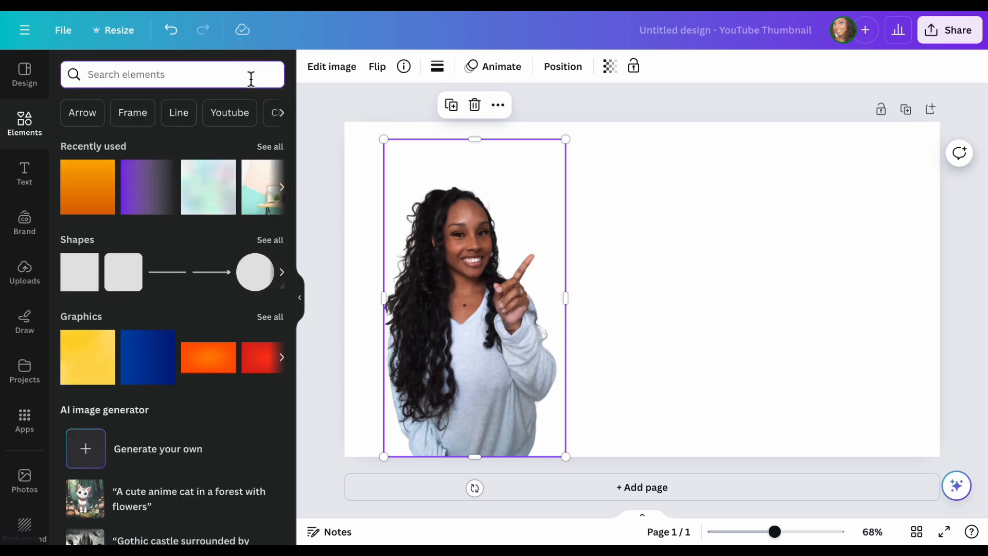
- Add the pastel home office desk photo, send it behind, and shift the woman left
{"action": "type", "text": "home office"}
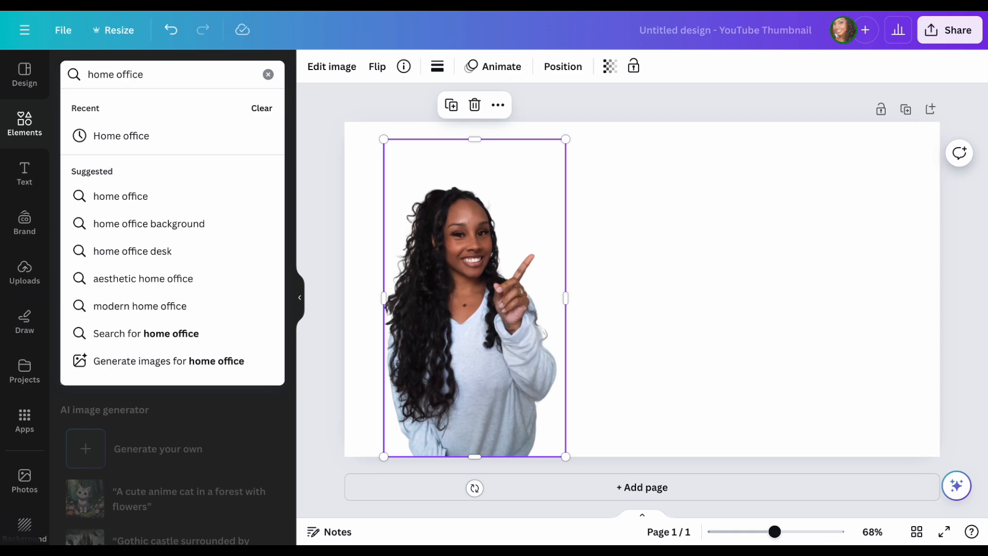
{"action": "key", "text": "Enter"}
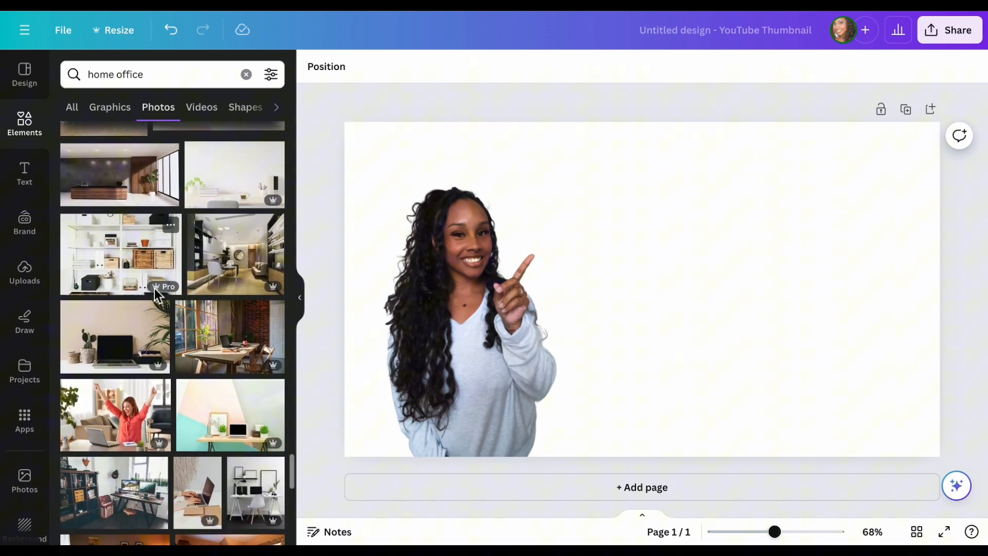
{"action": "scroll", "scroll_direction": "down", "scroll_amount": 3}
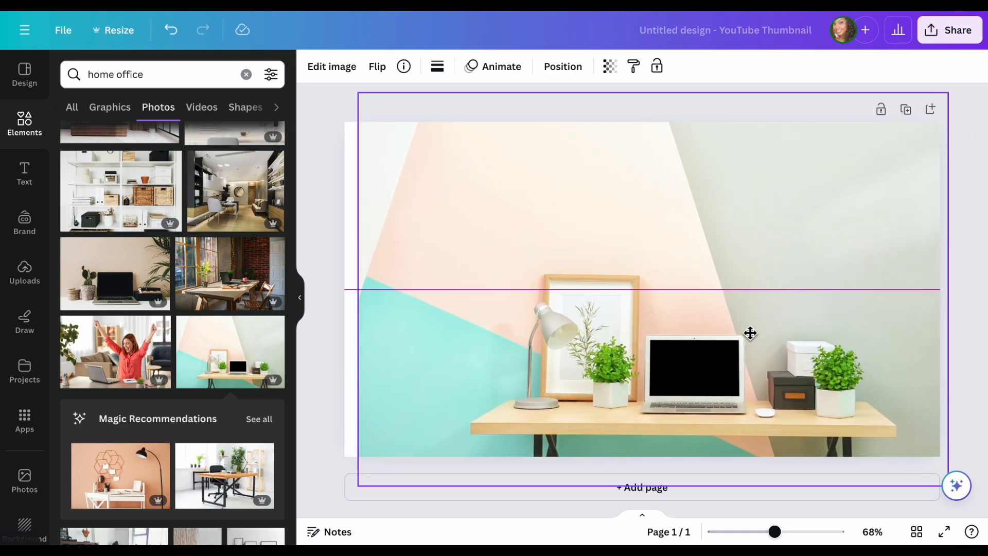
{"action": "right_click", "coordinate": [750, 333]}
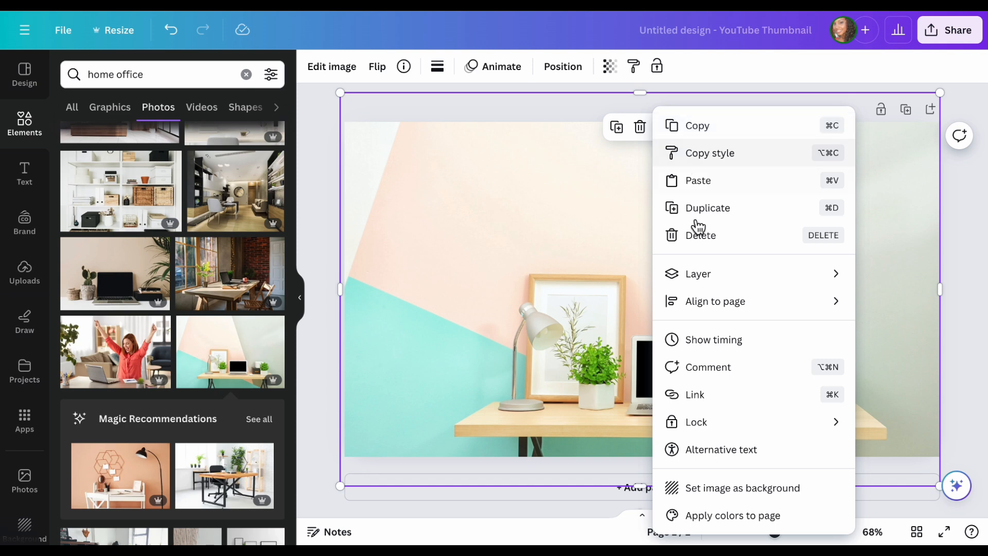
{"action": "mouse_move", "coordinate": [698, 273]}
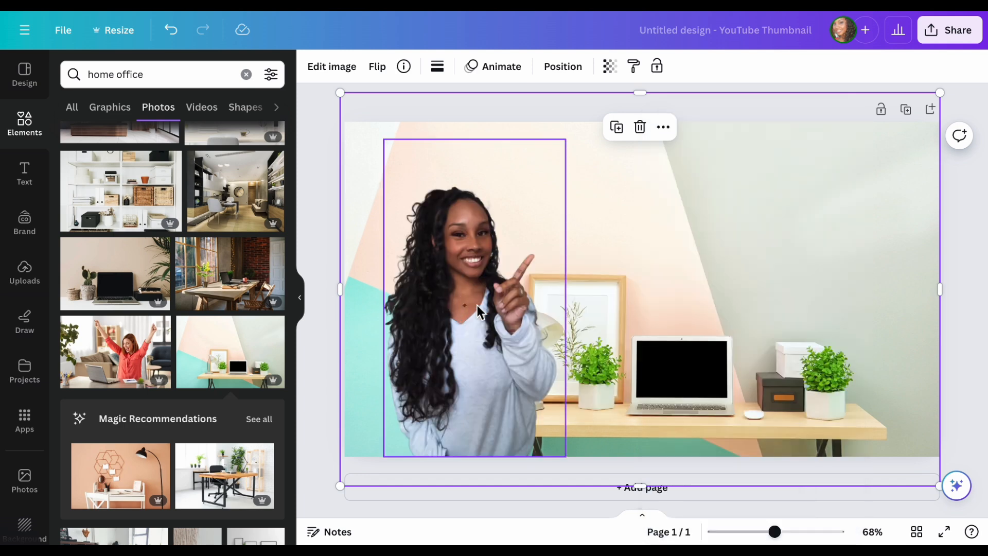
{"action": "left_click_drag", "start_coordinate": [475, 311], "coordinate": [437, 317]}
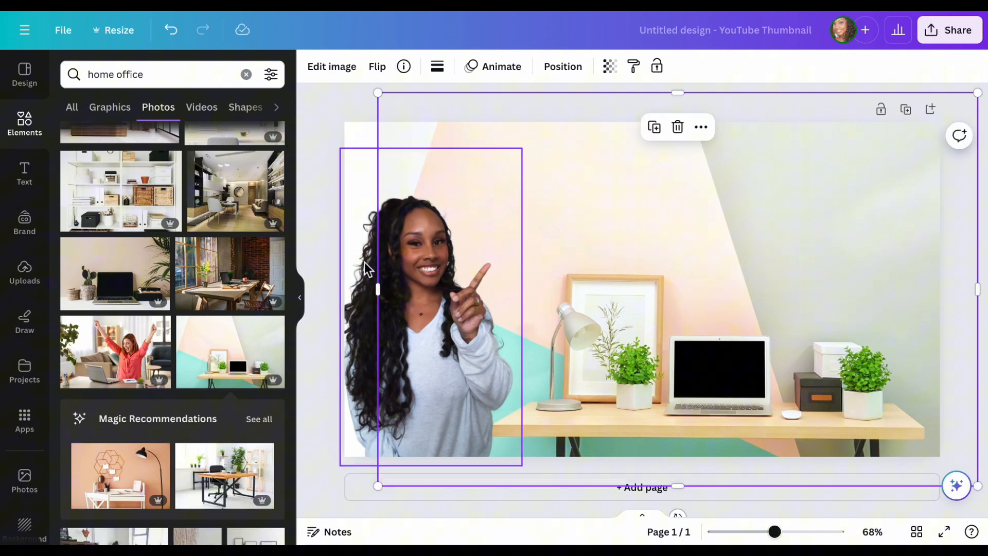
- Reposition the desk backdrop photo to cover the full canvas
{"action": "left_click", "coordinate": [309, 224]}
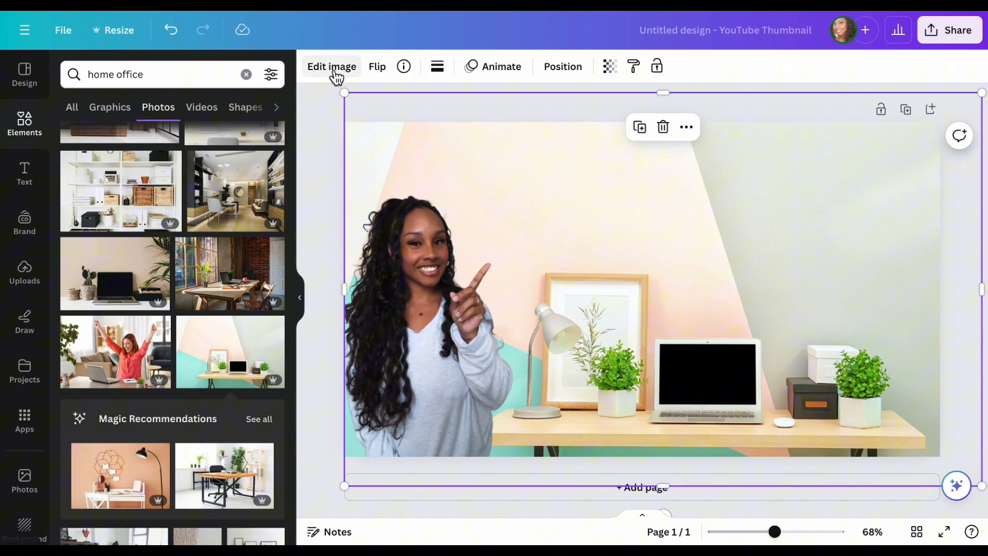
- Open the Blur effect in Edit image for the desk backdrop
{"action": "left_click", "coordinate": [332, 67]}
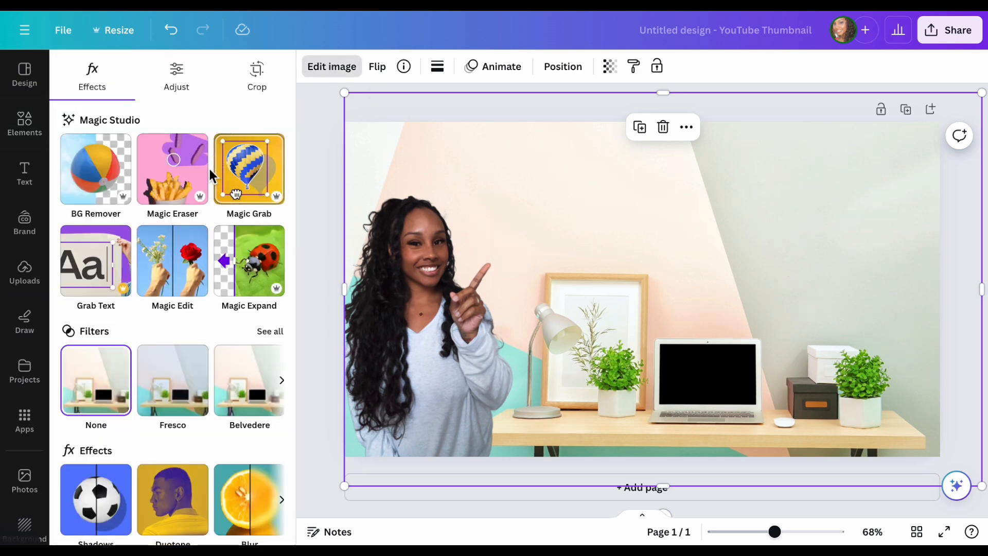
{"action": "scroll", "scroll_direction": "down", "scroll_amount": 3}
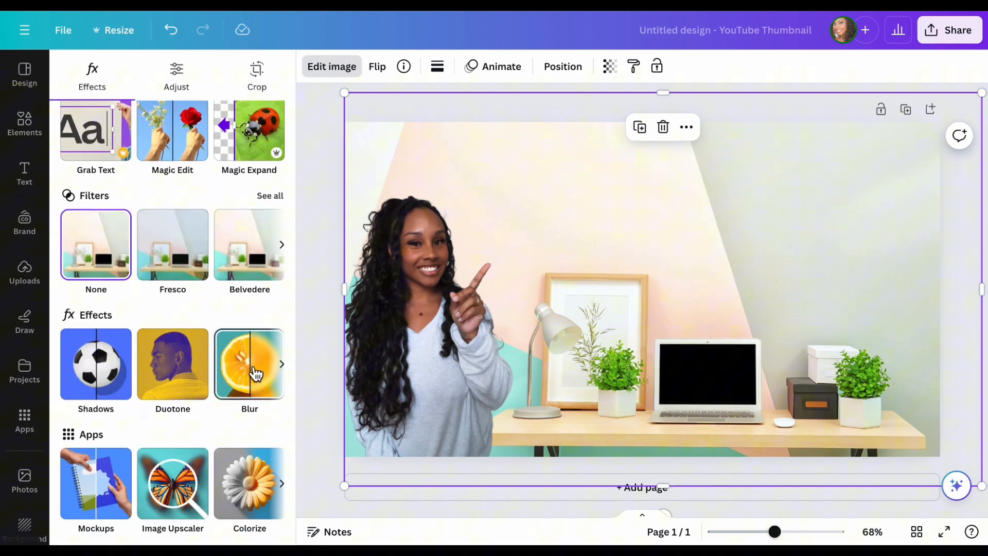
{"action": "left_click", "coordinate": [250, 364]}
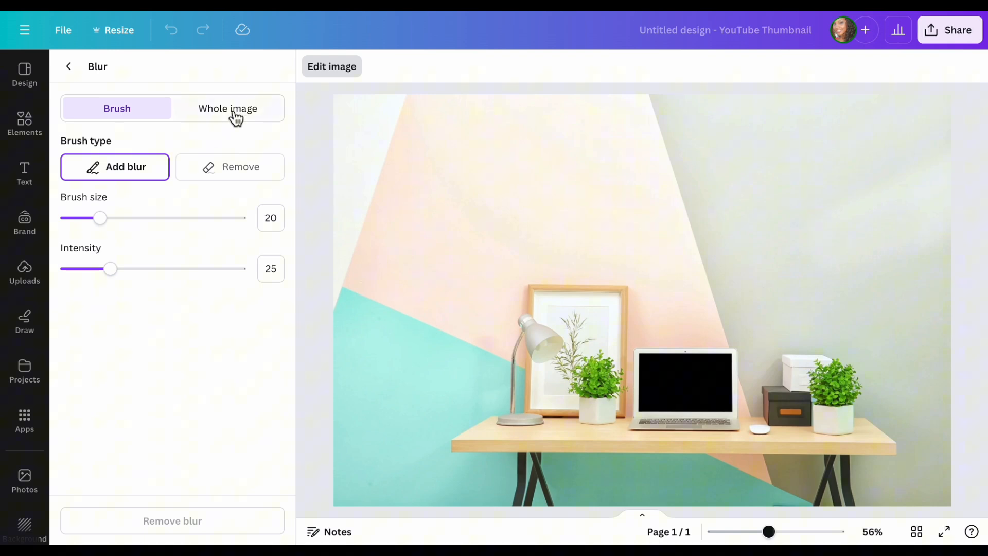
- Blur the whole desk backdrop at a light intensity of about 22
{"action": "left_click", "coordinate": [227, 107]}
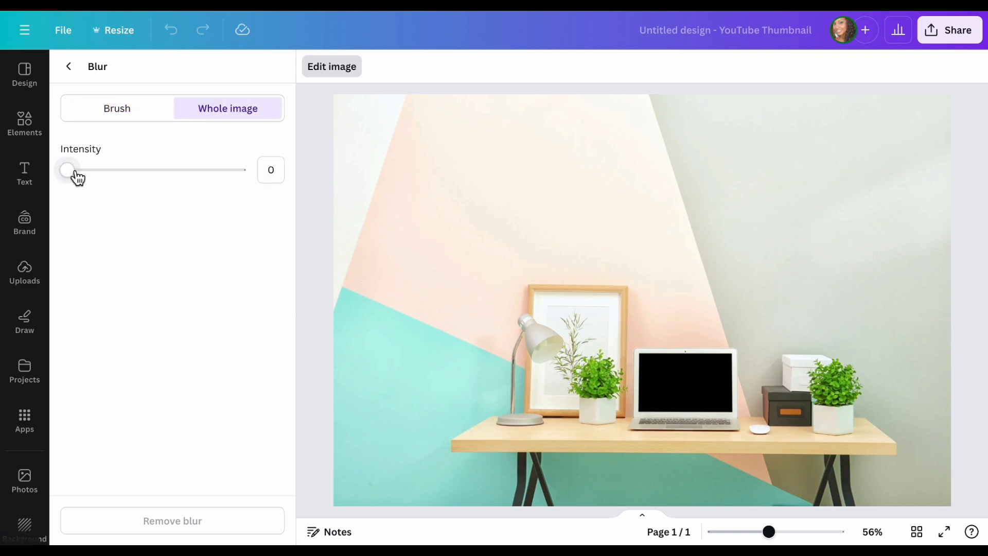
{"action": "left_click_drag", "start_coordinate": [67, 171], "coordinate": [107, 170]}
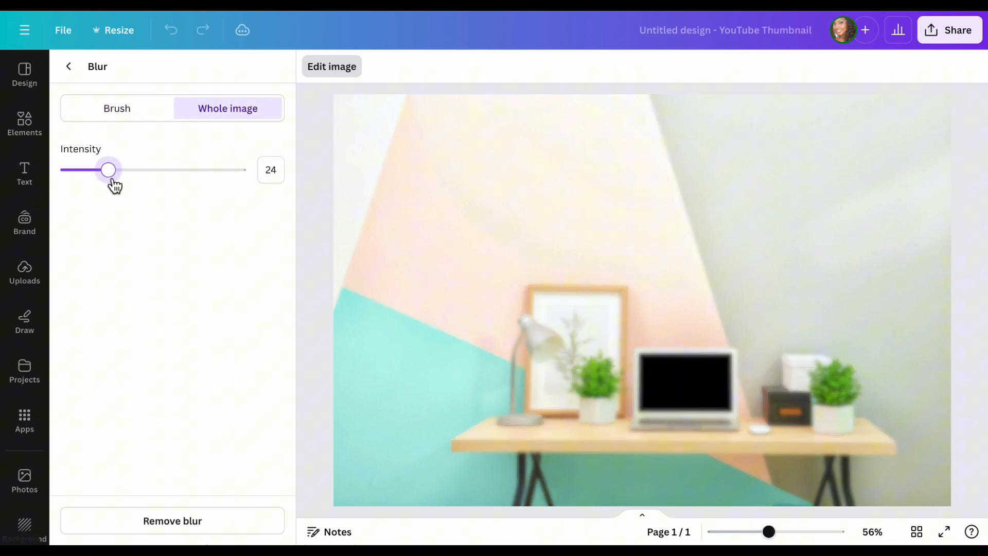
{"action": "left_click_drag", "start_coordinate": [108, 169], "coordinate": [239, 169]}
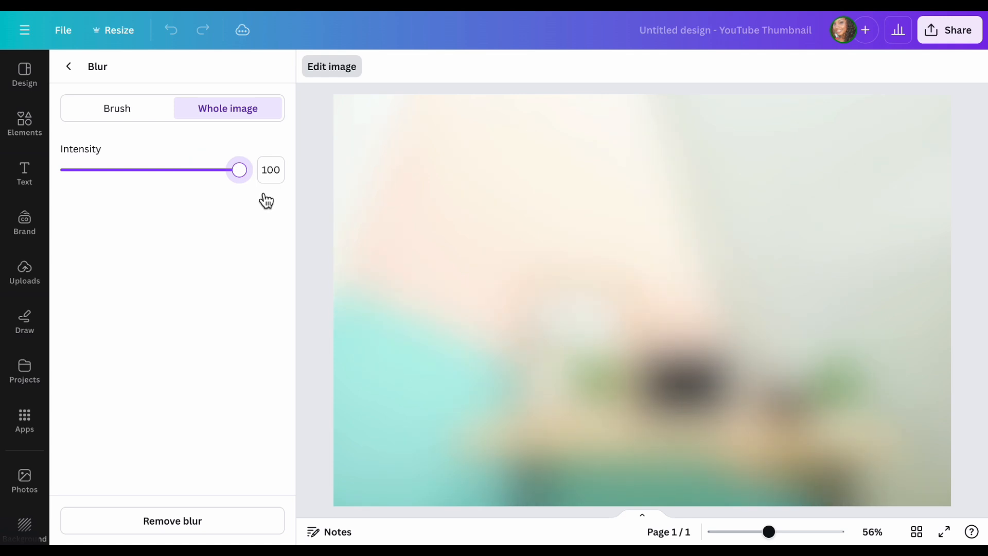
{"action": "left_click_drag", "start_coordinate": [238, 170], "coordinate": [136, 170]}
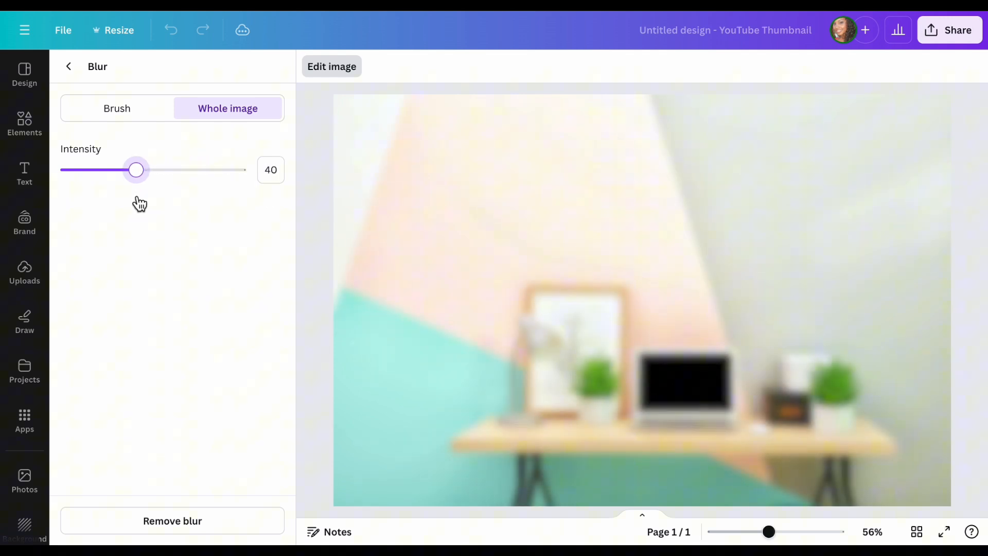
{"action": "left_click_drag", "start_coordinate": [135, 169], "coordinate": [104, 169]}
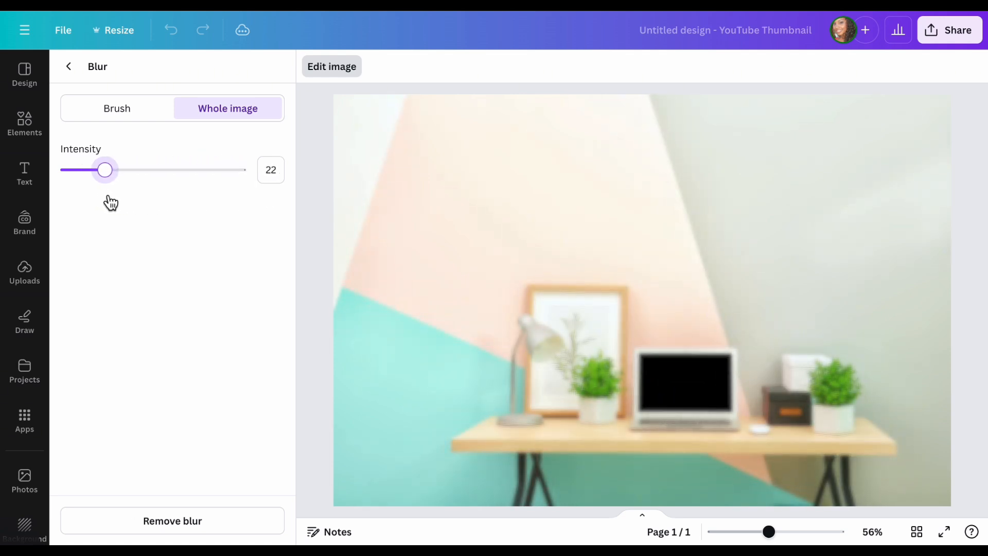
{"action": "left_click_drag", "start_coordinate": [104, 169], "coordinate": [107, 170]}
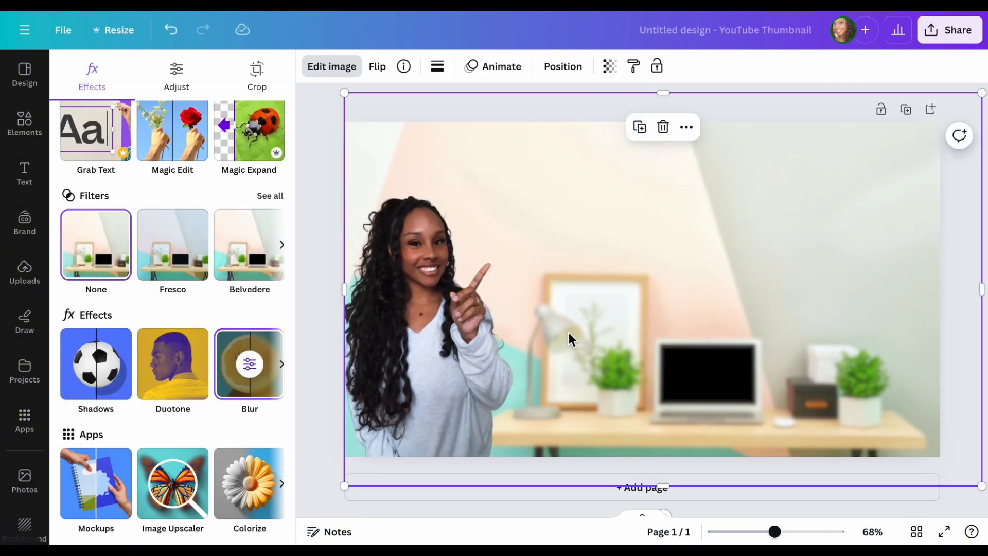
- Crop the empty space above the woman's head by dragging the cutout's top edge down
{"action": "left_click", "coordinate": [24, 124]}
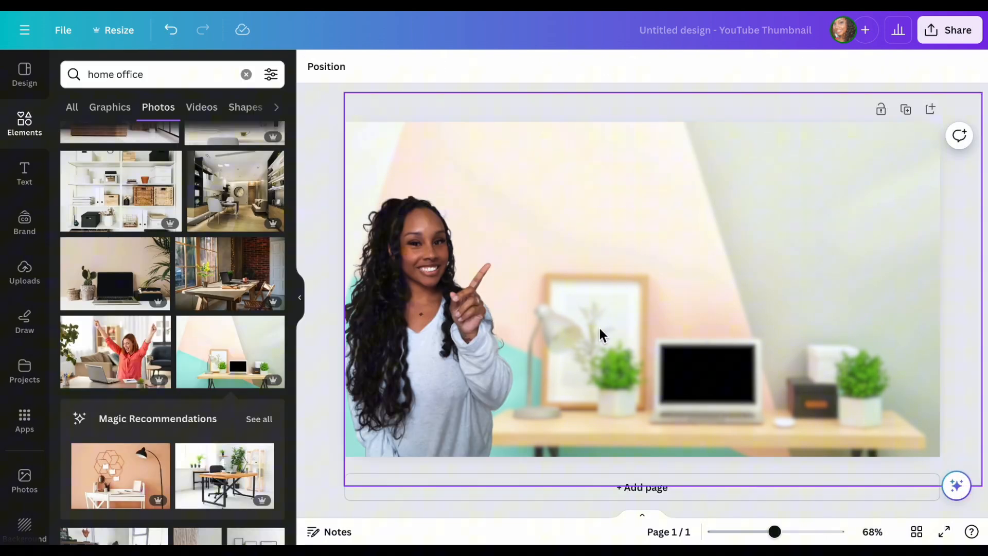
{"action": "left_click", "coordinate": [447, 412]}
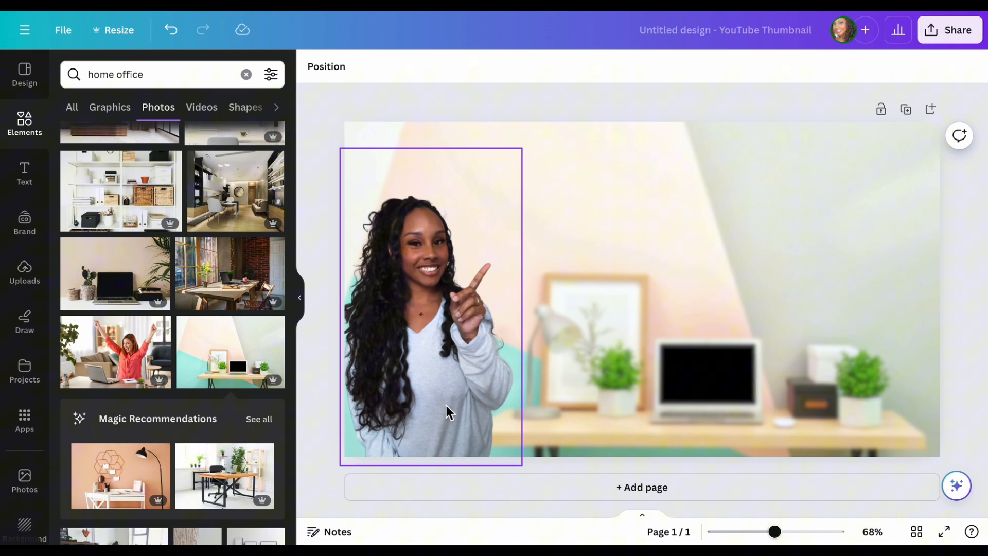
{"action": "left_click", "coordinate": [430, 306]}
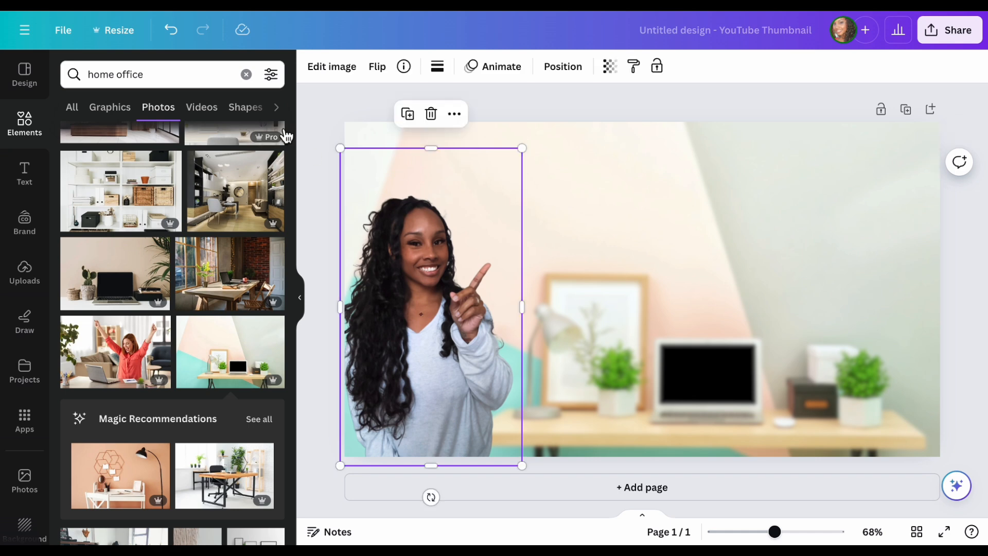
{"action": "left_click_drag", "start_coordinate": [430, 148], "coordinate": [438, 169]}
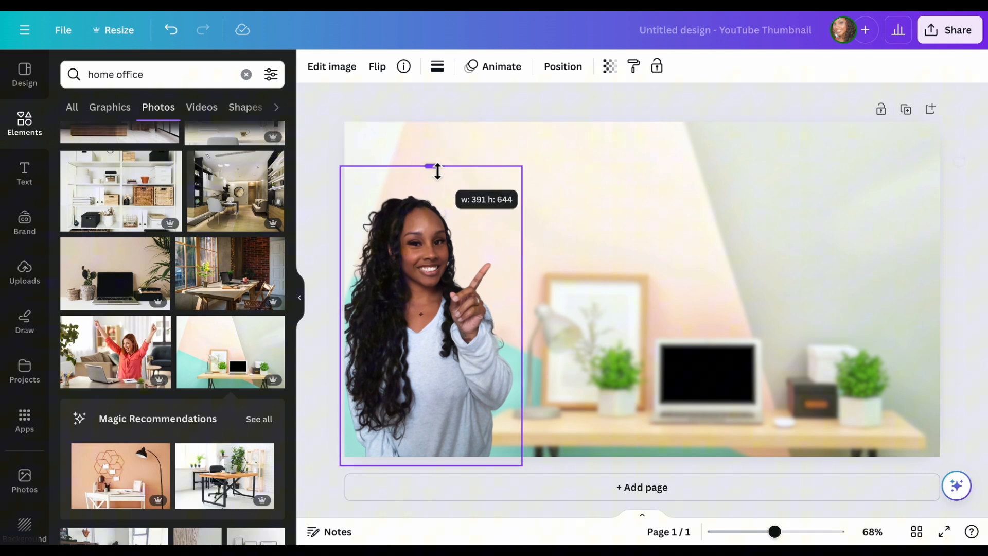
{"action": "left_click_drag", "start_coordinate": [437, 167], "coordinate": [438, 246]}
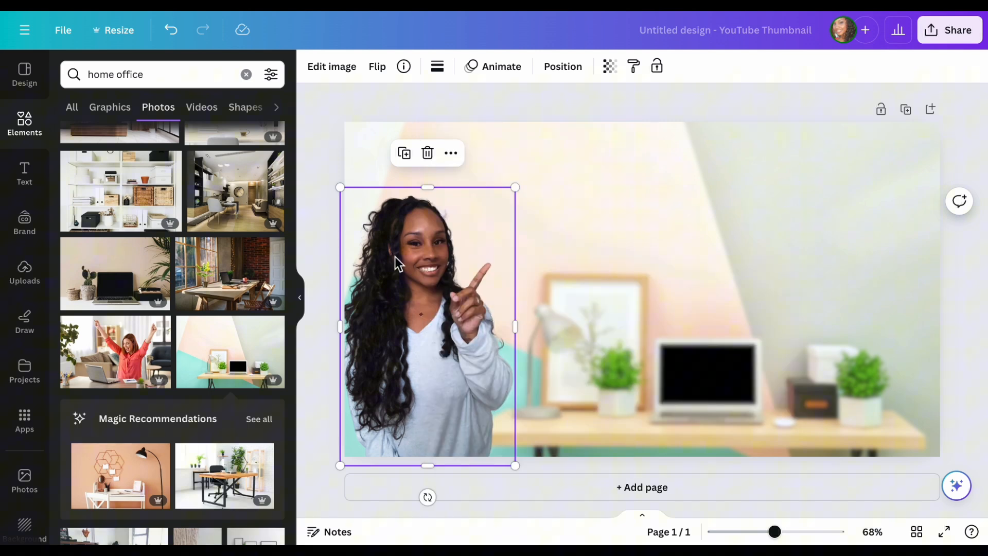
{"action": "mouse_move", "coordinate": [404, 292]}
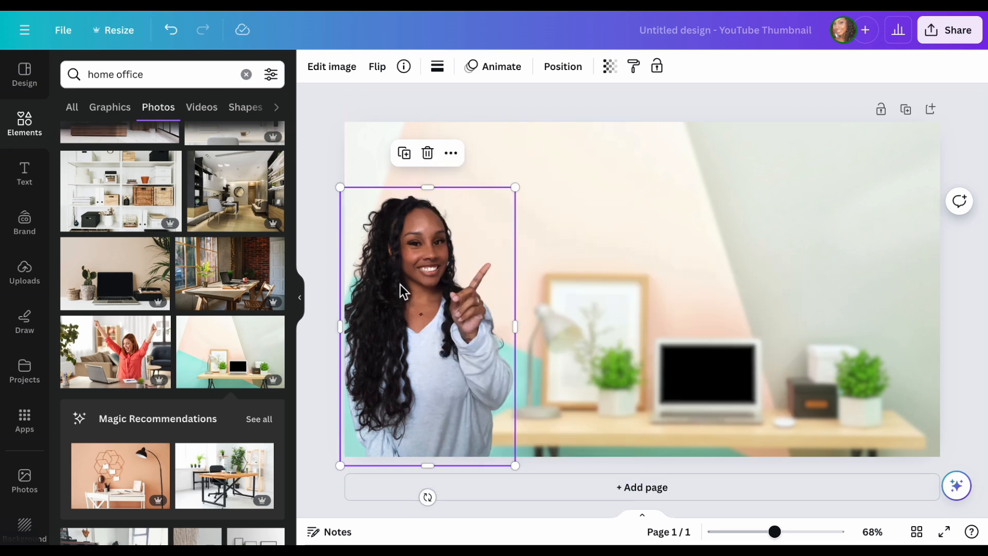
{"action": "left_click", "coordinate": [331, 66]}
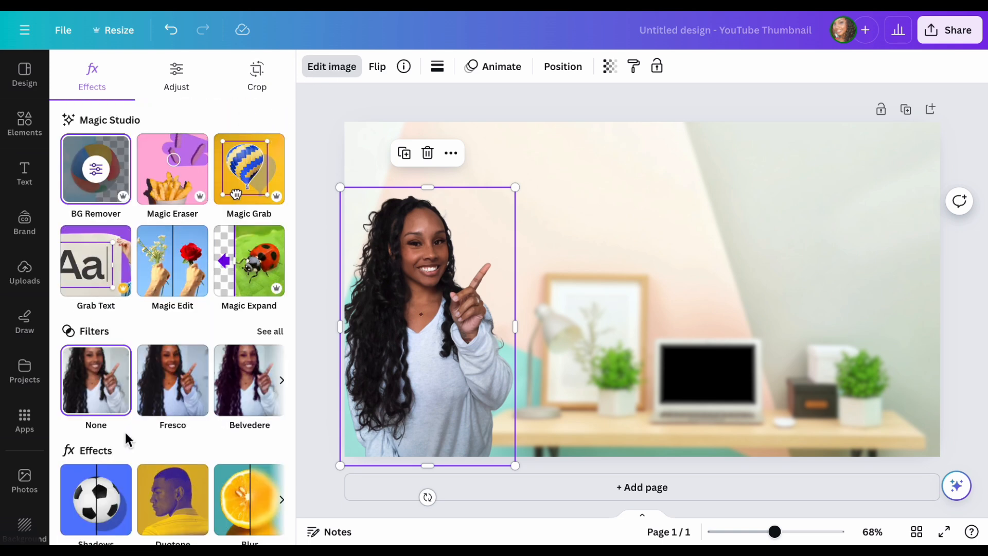
- Try an off-white outline shadow around the woman at size ~37, then switch to Glow
{"action": "scroll", "scroll_direction": "down", "scroll_amount": 3}
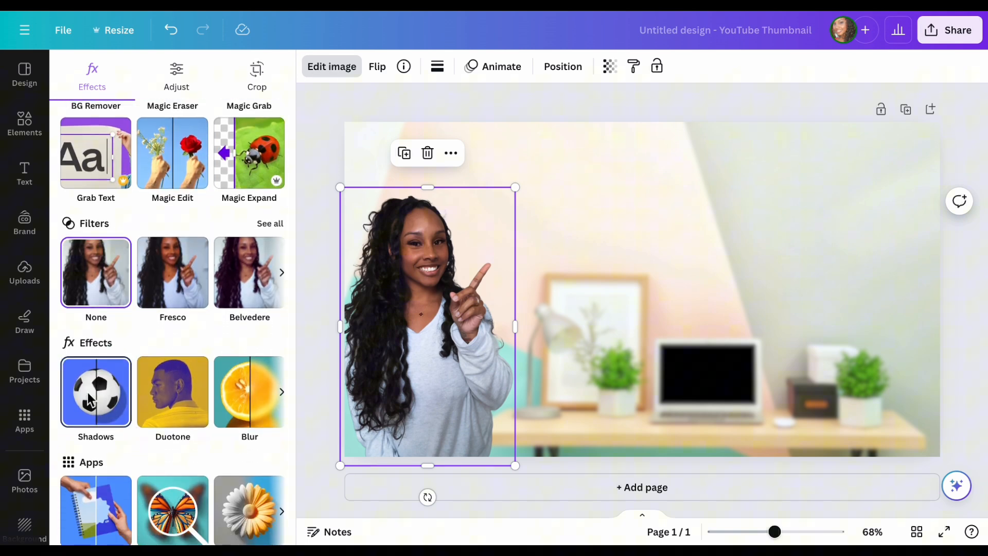
{"action": "left_click", "coordinate": [95, 392]}
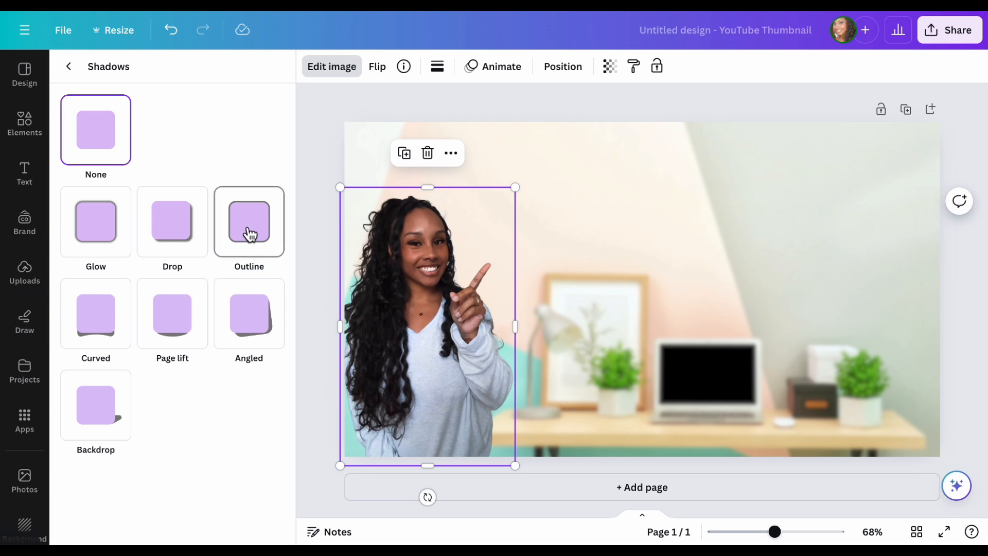
{"action": "left_click", "coordinate": [249, 221]}
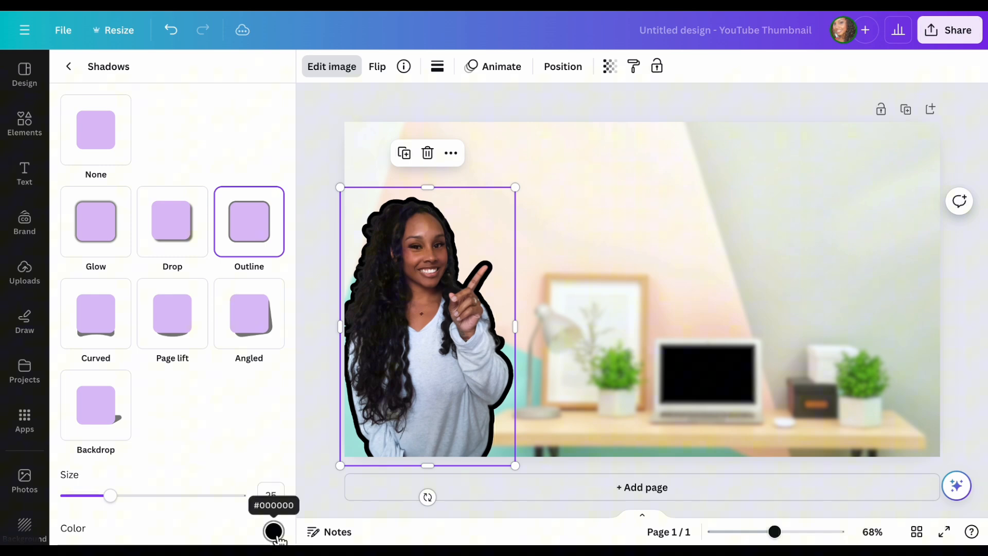
{"action": "left_click", "coordinate": [274, 531]}
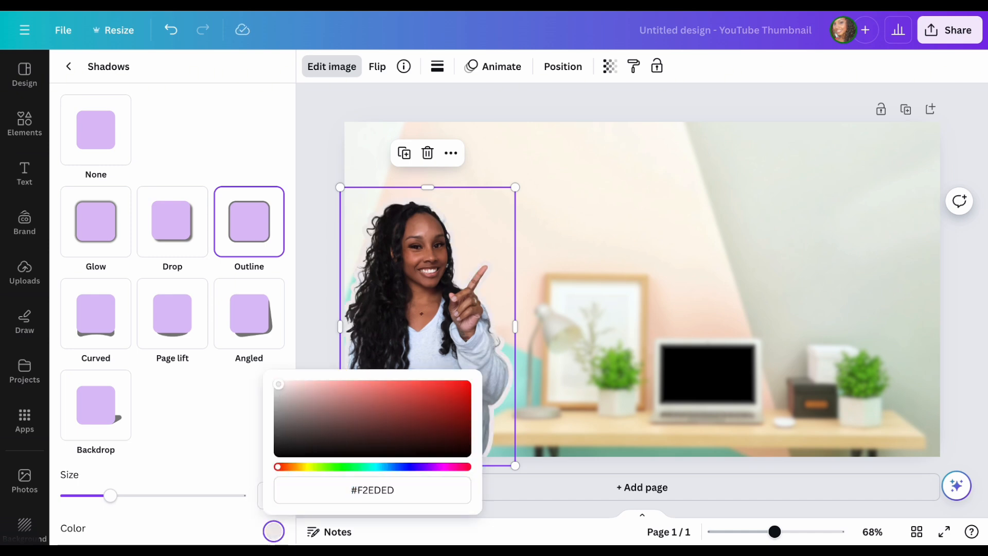
{"action": "left_click", "coordinate": [230, 403]}
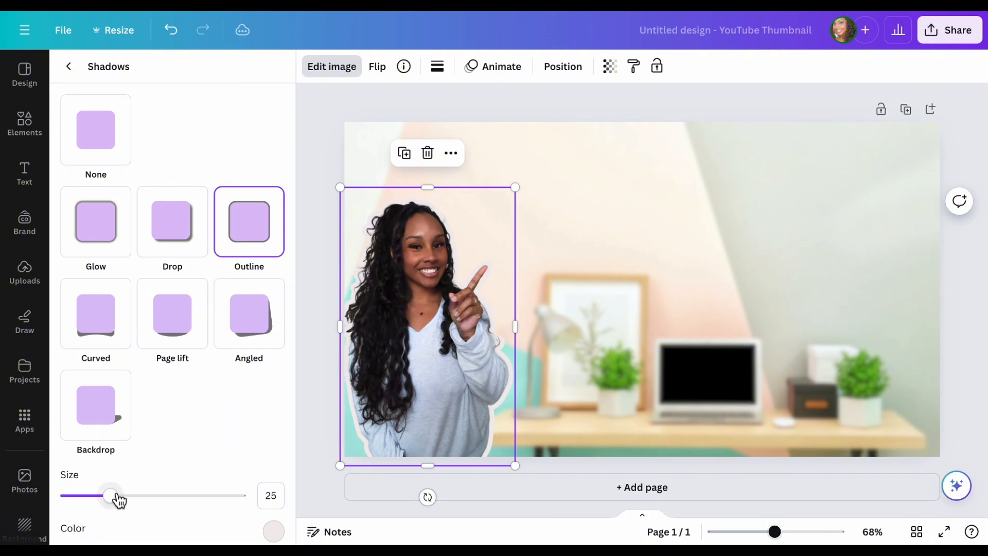
{"action": "left_click_drag", "start_coordinate": [110, 495], "coordinate": [138, 495]}
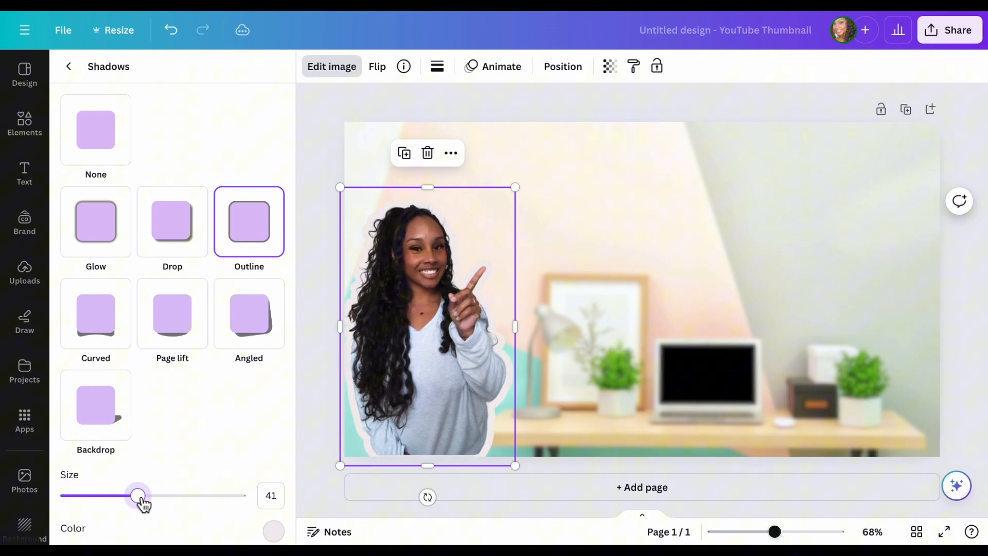
{"action": "left_click_drag", "start_coordinate": [138, 495], "coordinate": [131, 495]}
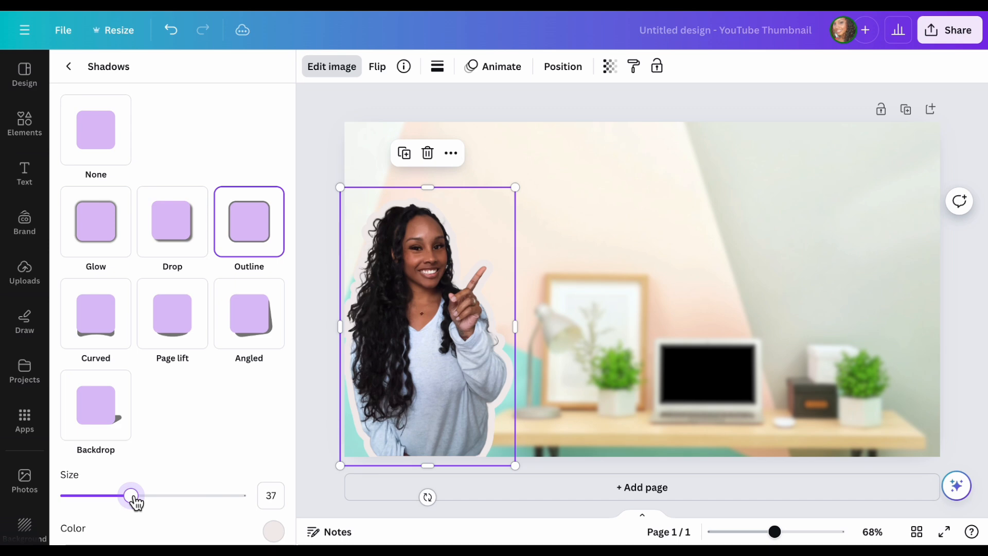
{"action": "left_click", "coordinate": [96, 221]}
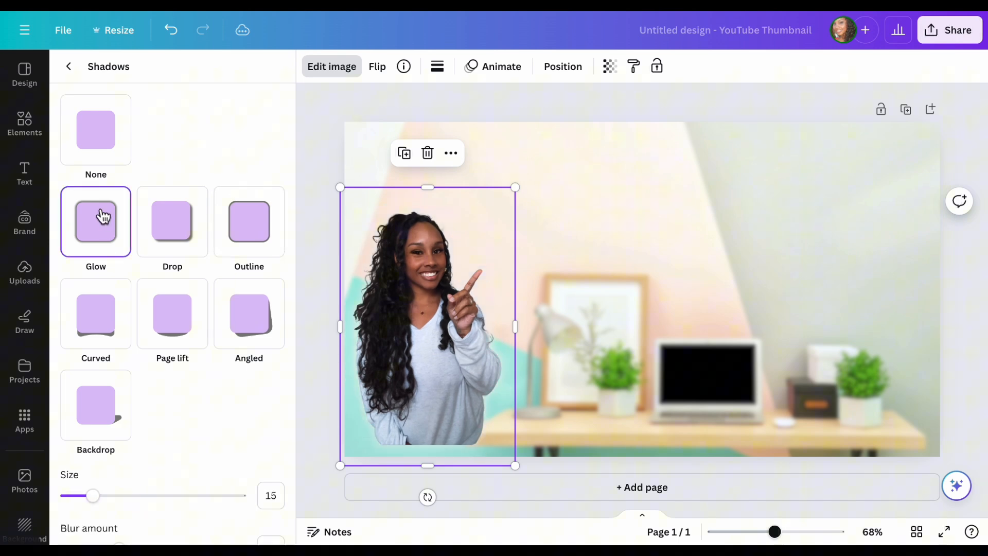
- Darken the woman's glow colour to a greyish pink
{"action": "scroll", "scroll_direction": "down", "scroll_amount": 3}
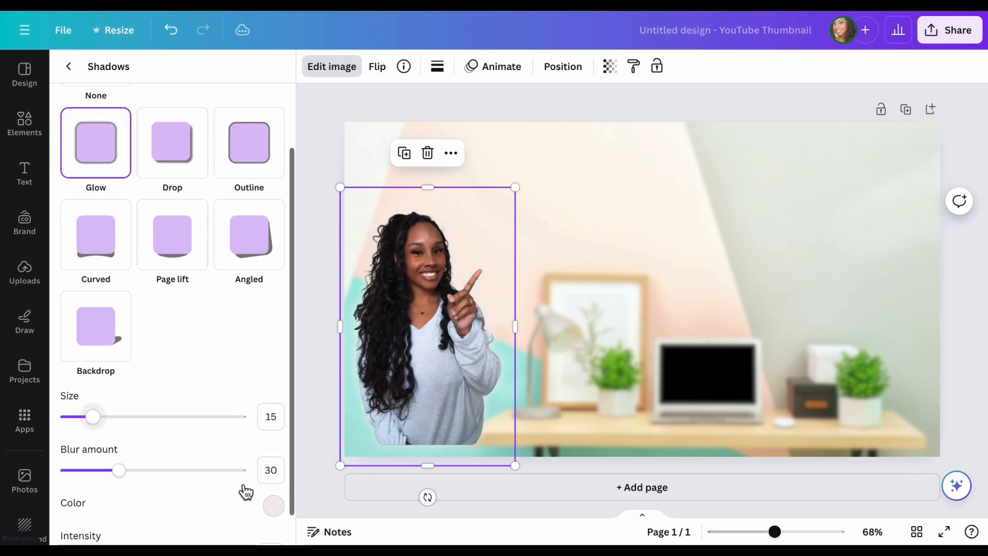
{"action": "left_click", "coordinate": [274, 506]}
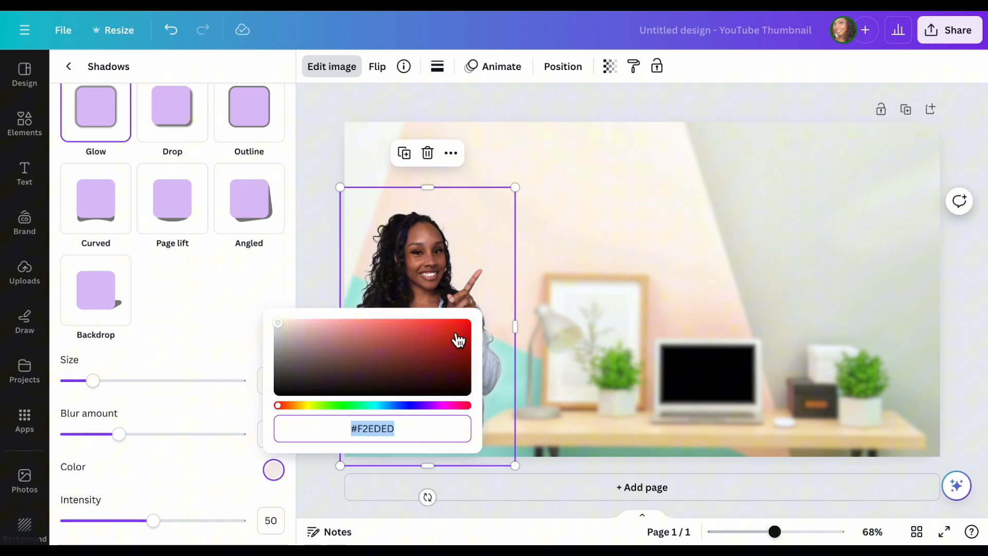
{"action": "left_click", "coordinate": [458, 341]}
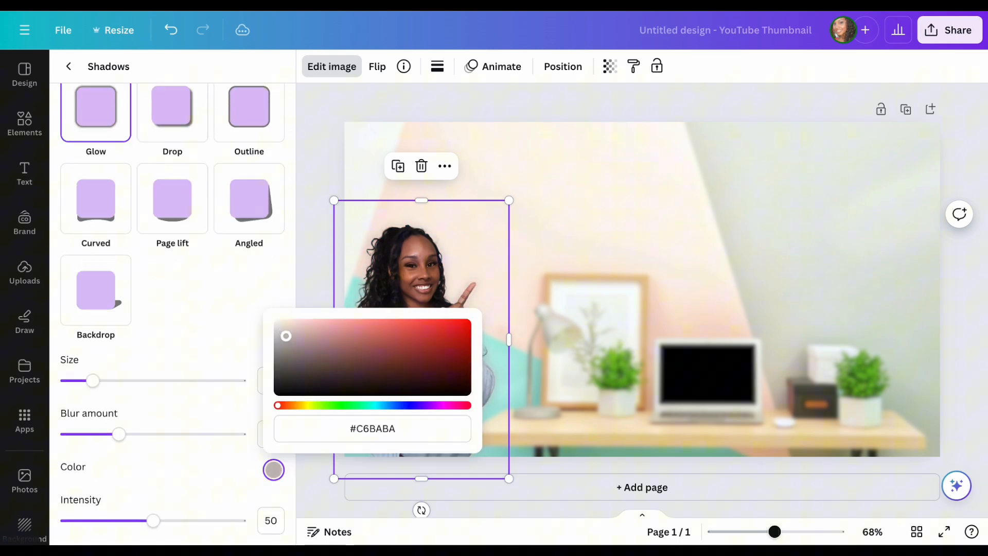
{"action": "left_click", "coordinate": [299, 365]}
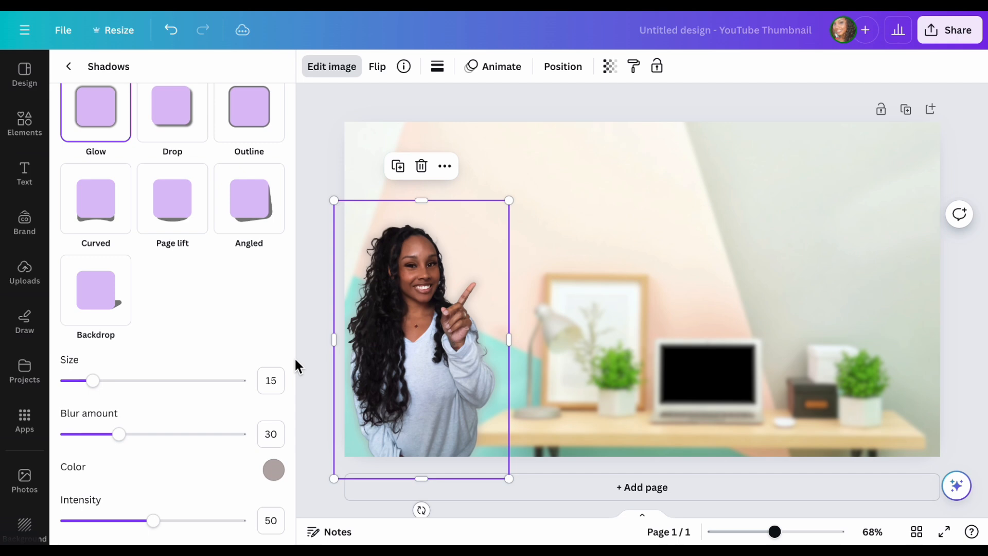
- Set the glow size to 34 and blur amount to 32, then deselect the photo
{"action": "left_click_drag", "start_coordinate": [93, 380], "coordinate": [126, 380]}
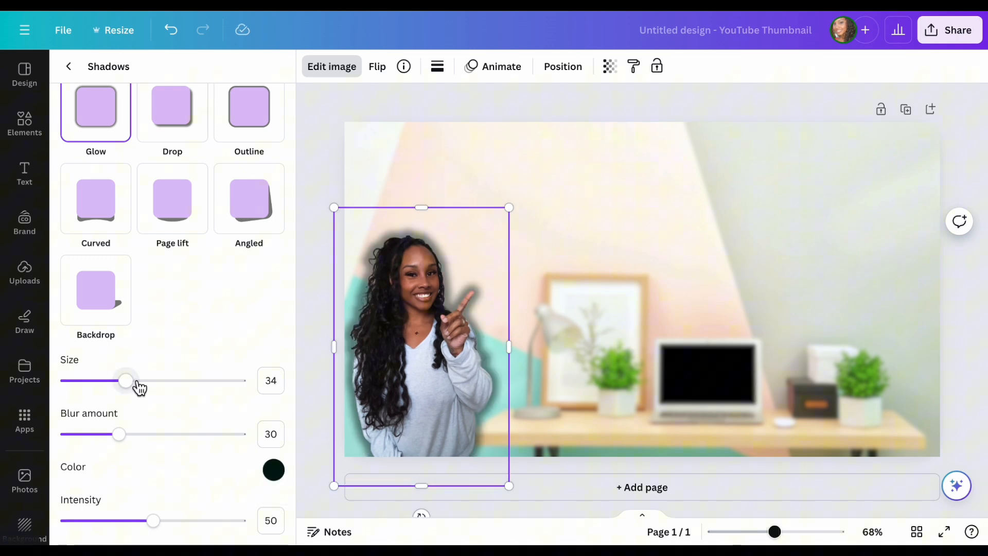
{"action": "left_click_drag", "start_coordinate": [120, 433], "coordinate": [131, 434]}
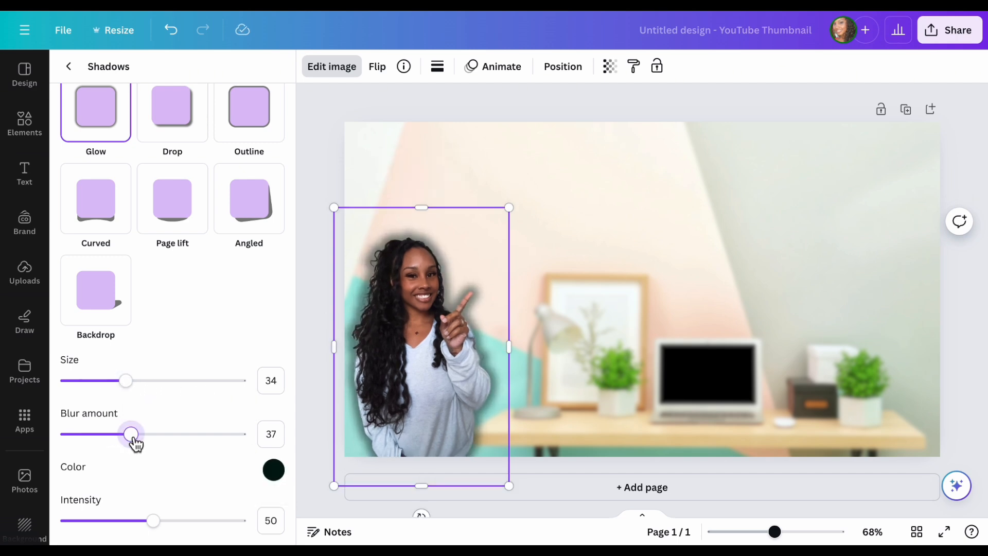
{"action": "left_click_drag", "start_coordinate": [131, 434], "coordinate": [122, 433]}
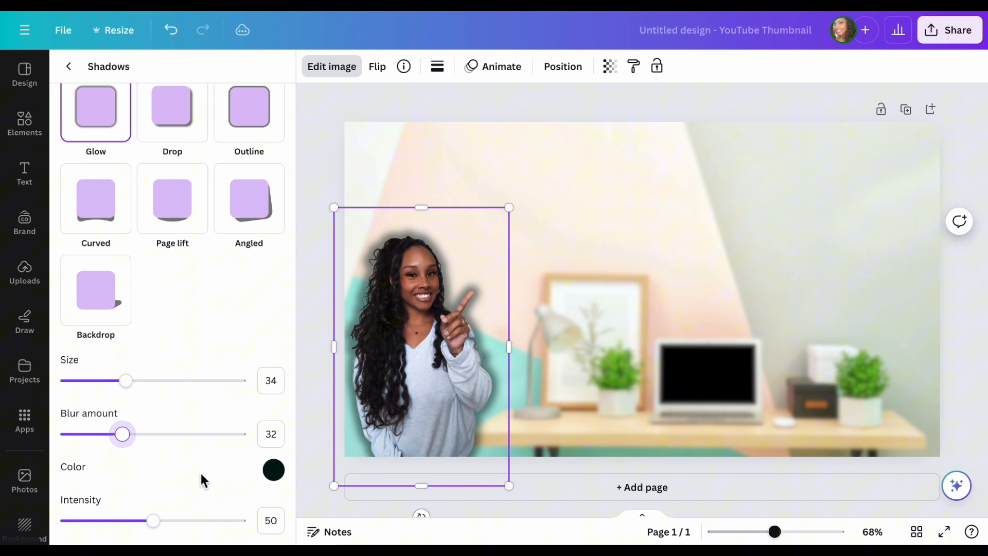
{"action": "left_click", "coordinate": [24, 123]}
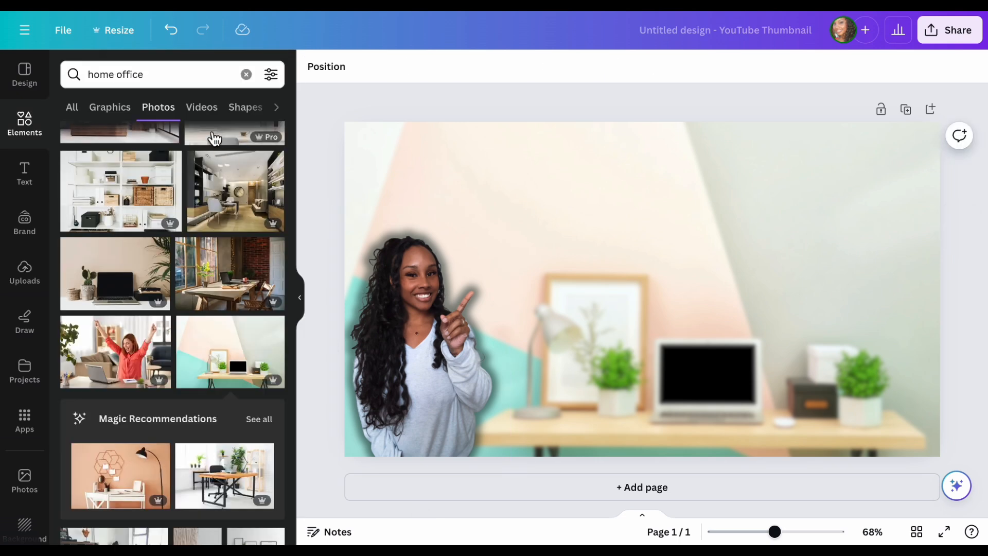
- Browse the Text panel's font combinations down to the green-and-orange 'open DAILY' combination
{"action": "left_click", "coordinate": [24, 174]}
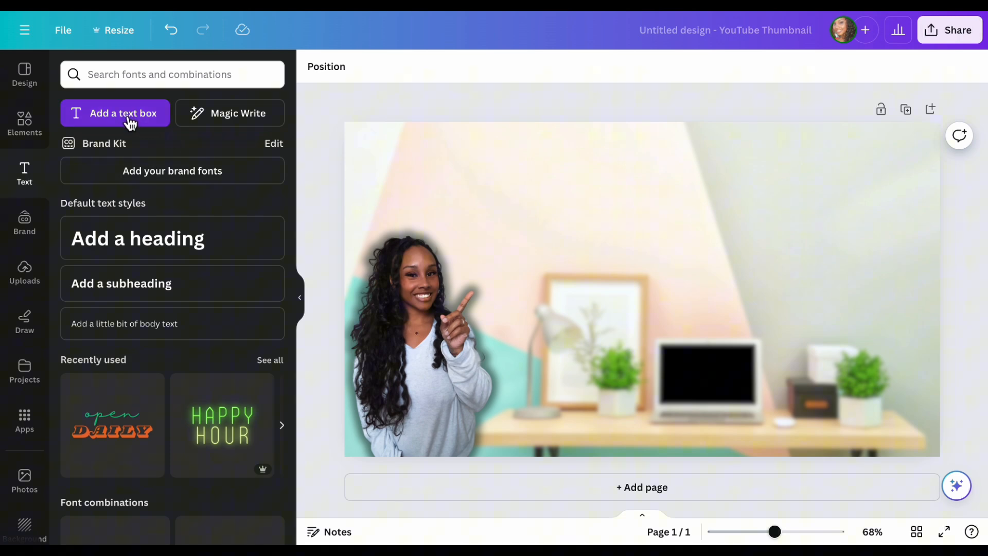
{"action": "scroll", "scroll_direction": "down", "scroll_amount": 3}
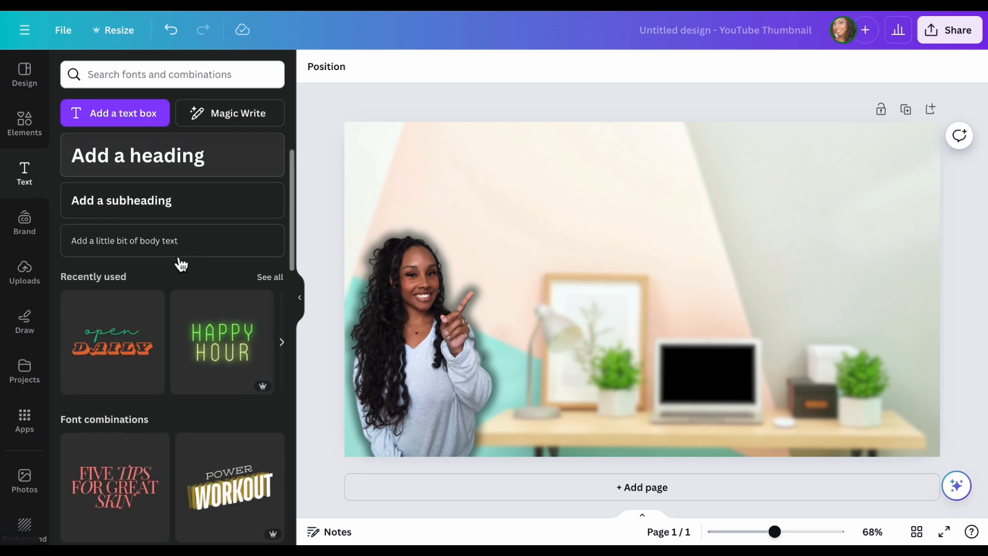
{"action": "scroll", "scroll_direction": "down", "scroll_amount": 3}
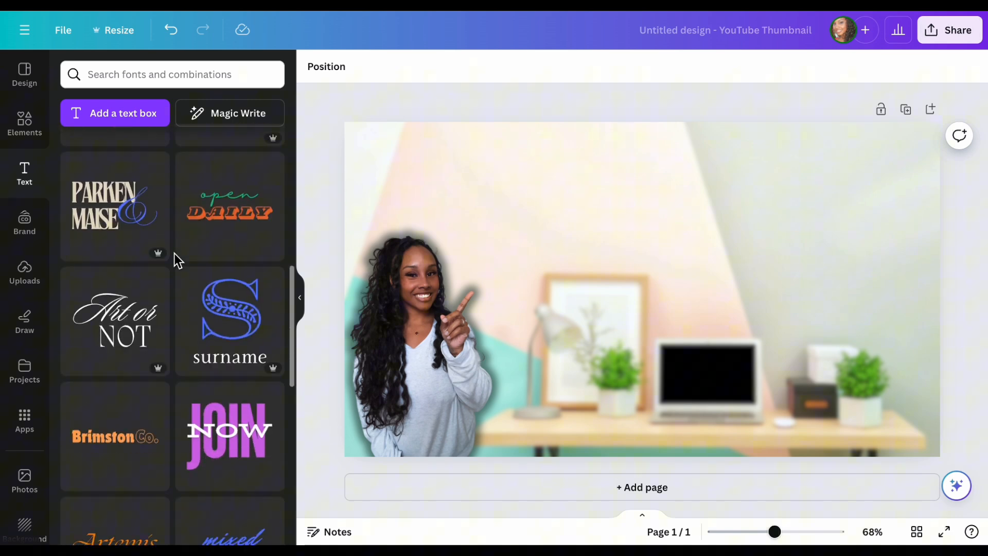
{"action": "scroll", "scroll_direction": "down", "scroll_amount": 3}
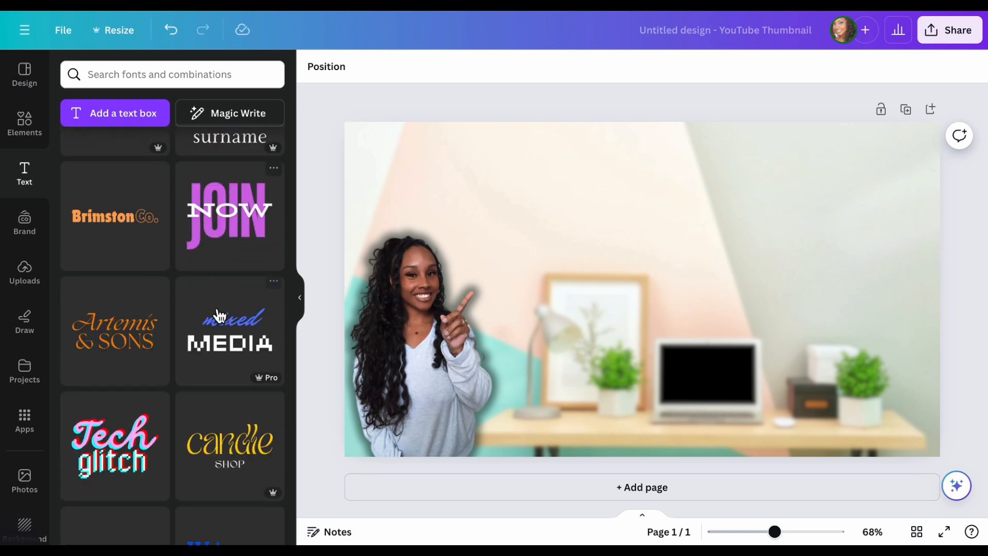
{"action": "scroll", "scroll_direction": "down", "scroll_amount": 3}
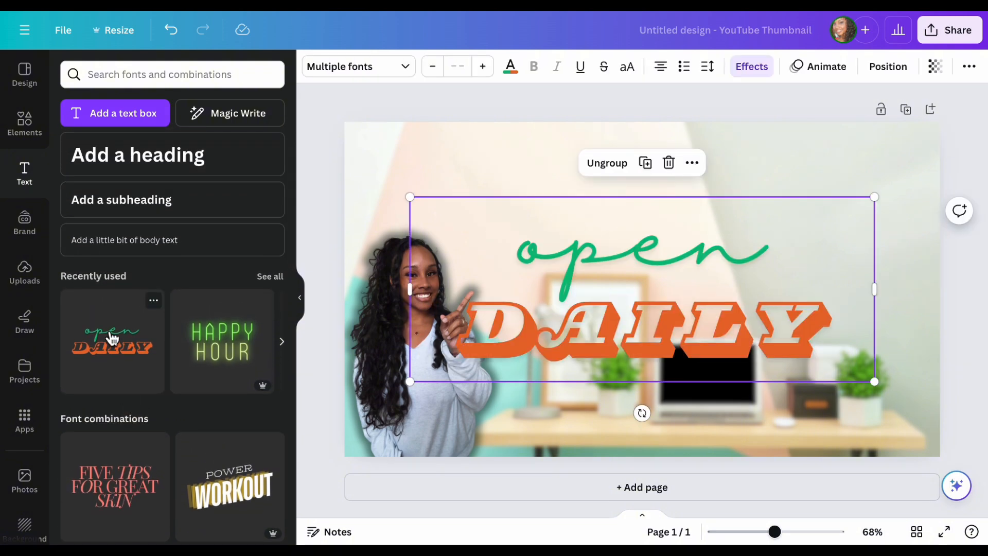
- Move and shrink the title into the upper right, changing 'open' to 'from'
{"action": "left_click_drag", "start_coordinate": [642, 289], "coordinate": [662, 309]}
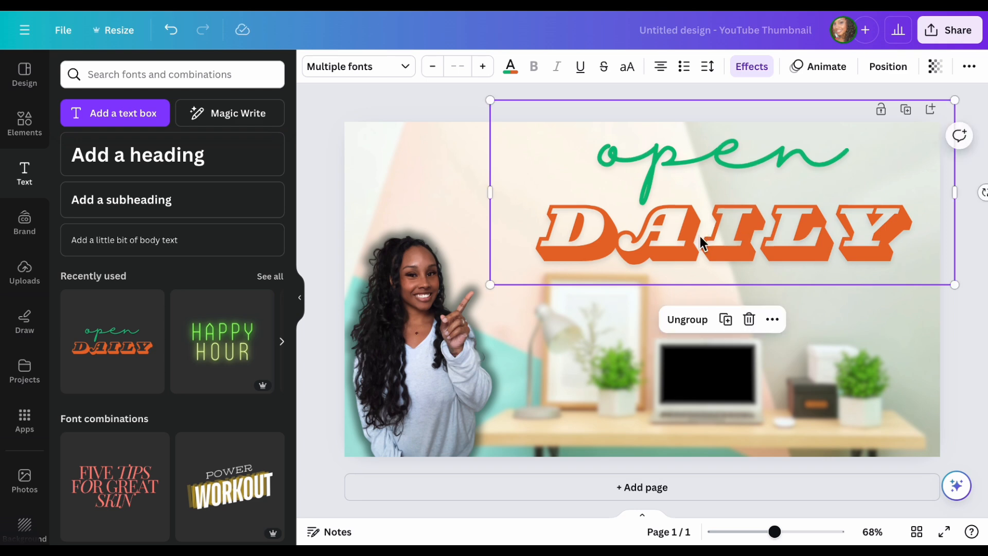
{"action": "left_click_drag", "start_coordinate": [491, 101], "coordinate": [505, 109]}
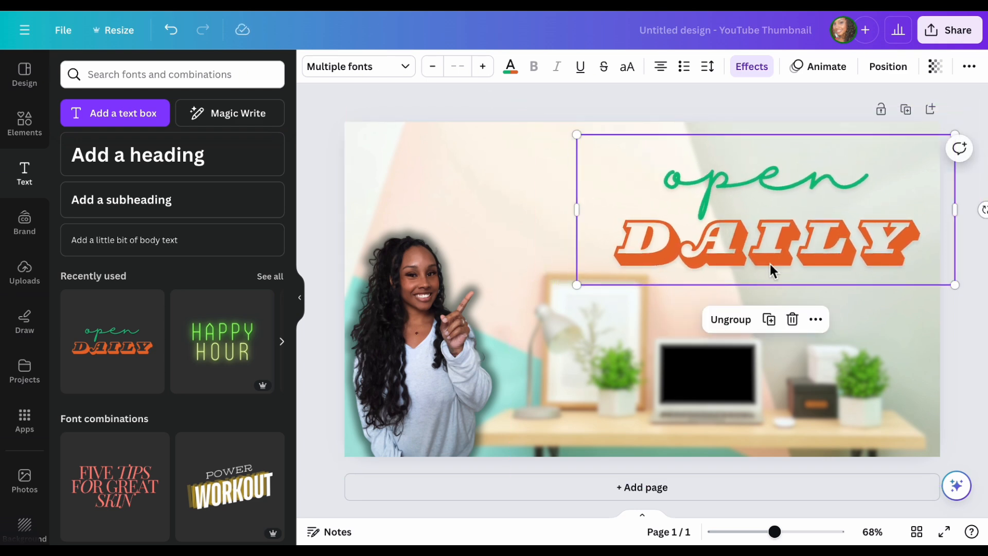
{"action": "double_click", "coordinate": [737, 180]}
{"action": "type", "text": "work"}
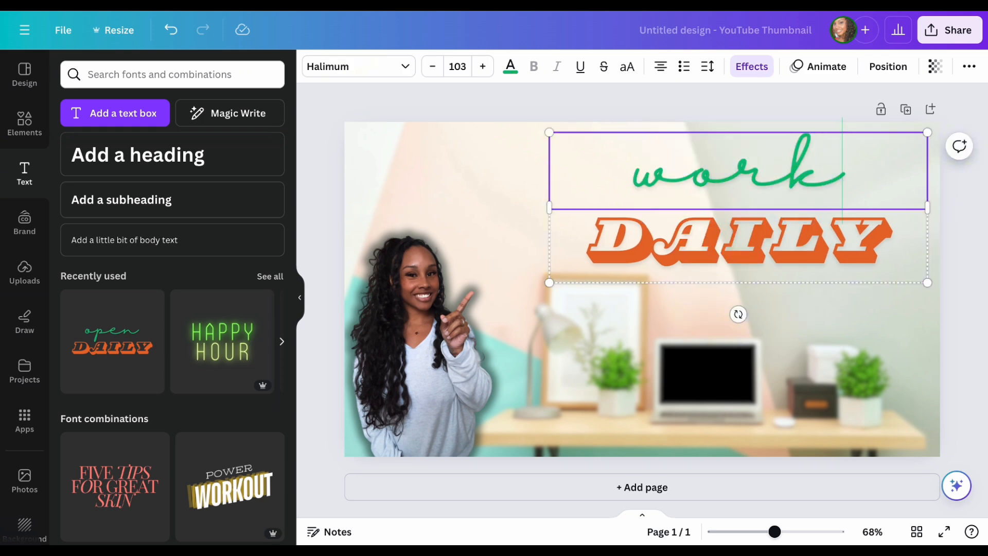
{"action": "type", "text": "from"}
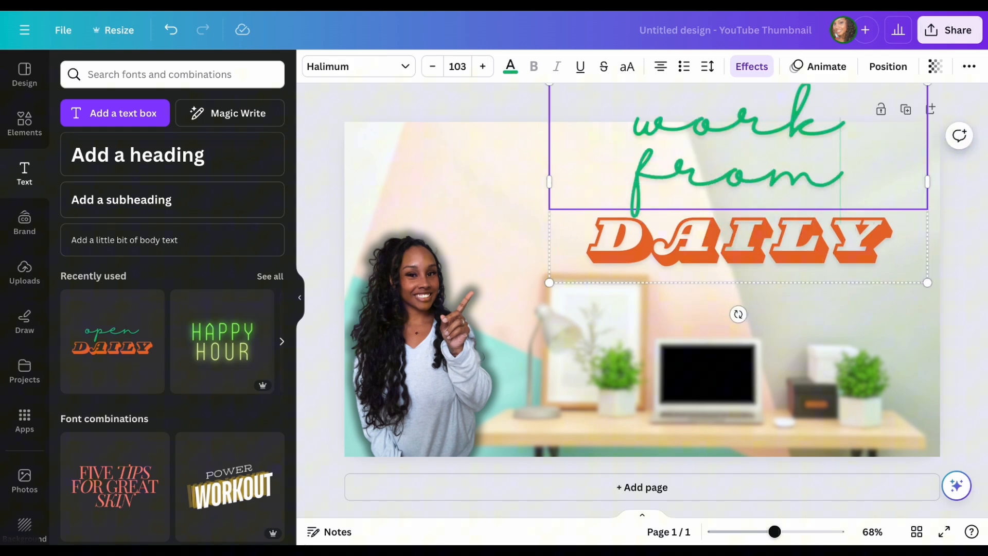
- Reduce the top line's font size and change 'DAILY' to 'HOME'
{"action": "left_click", "coordinate": [432, 66]}
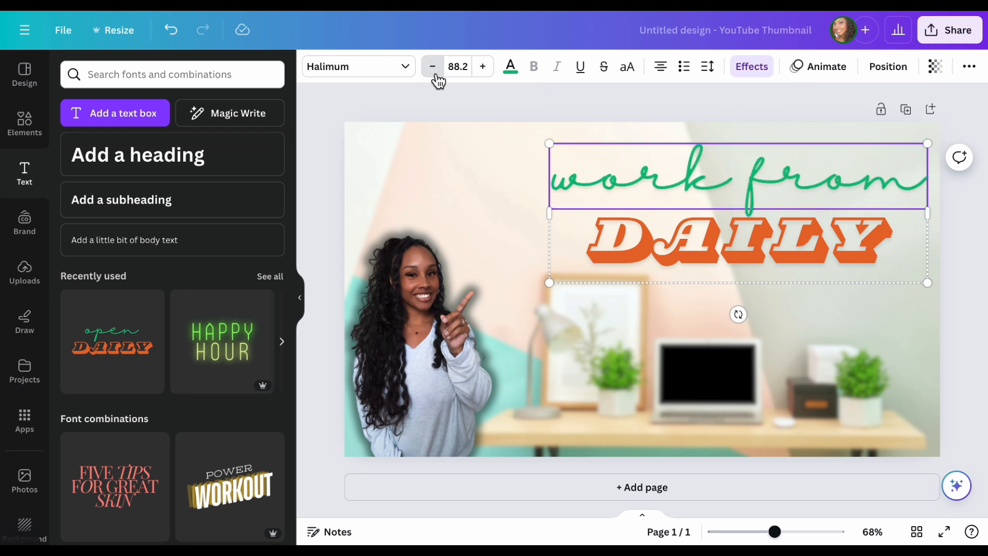
{"action": "left_click", "coordinate": [432, 67]}
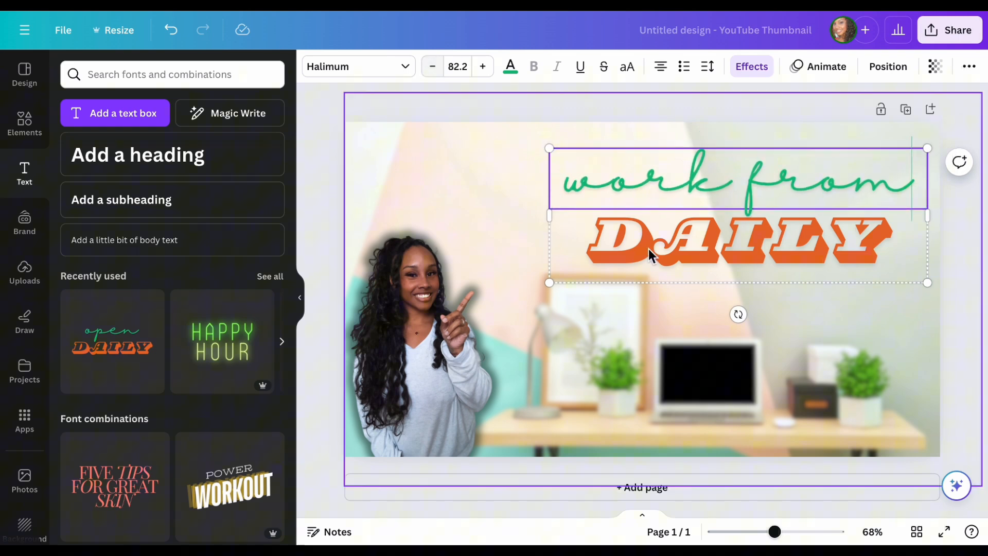
{"action": "left_click", "coordinate": [725, 239]}
{"action": "type", "text": "H"}
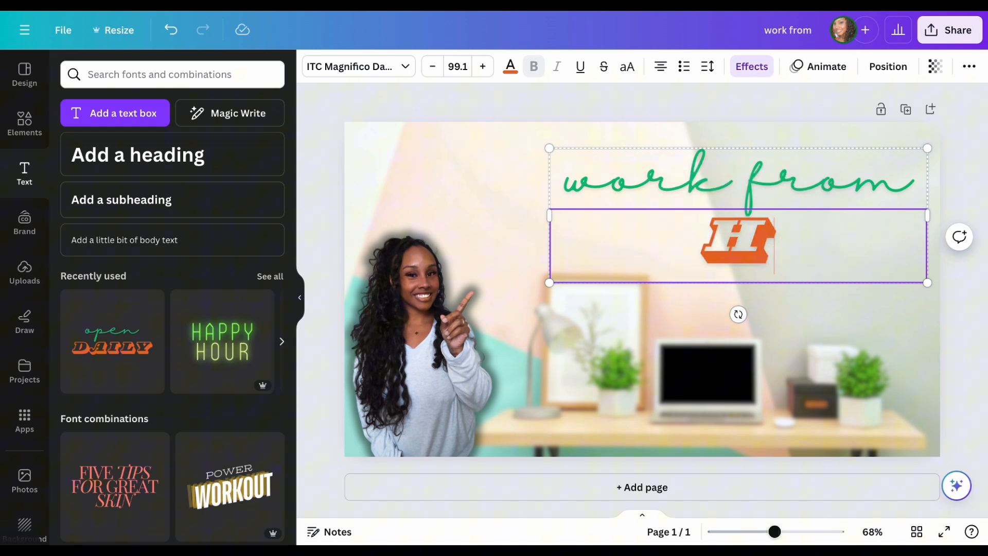
{"action": "type", "text": "OME"}
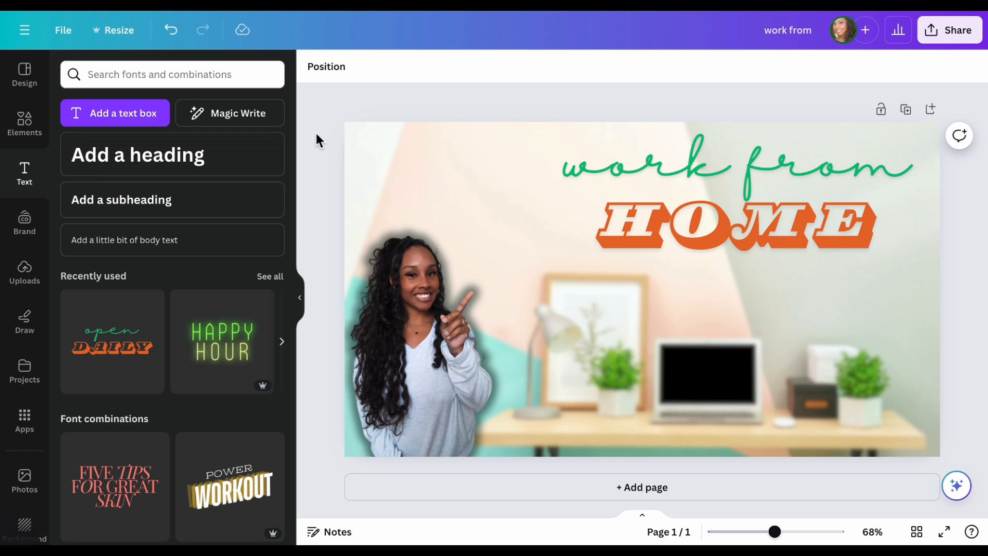
{"action": "mouse_move", "coordinate": [983, 410]}
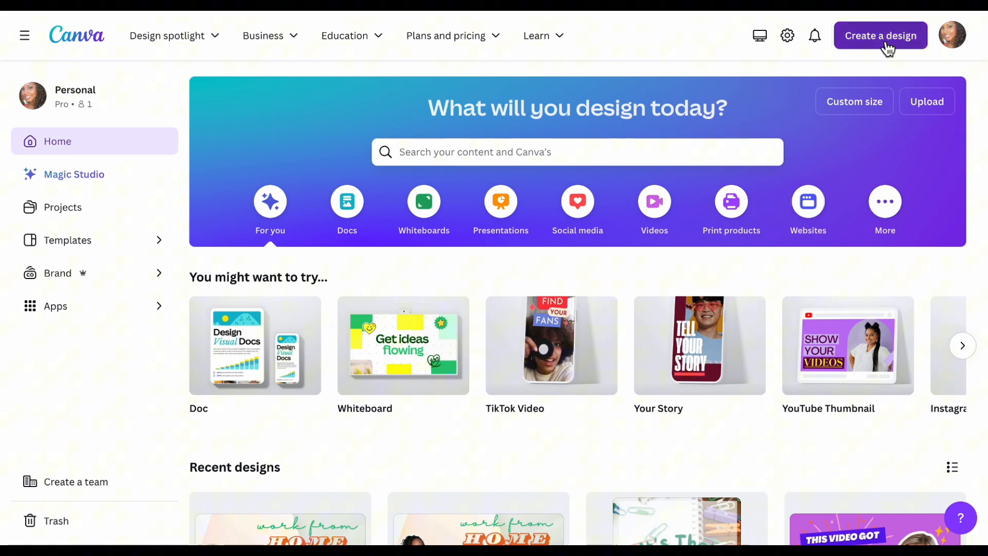
- Create a YouTube thumbnail from the 'Monetize your knowledge' template found by searching 'work from'
{"action": "left_click", "coordinate": [880, 36]}
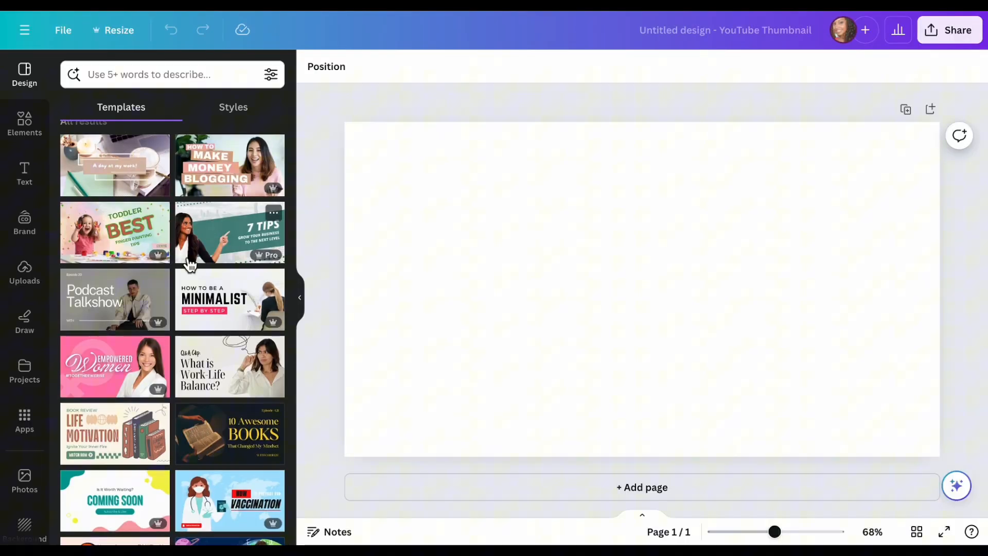
{"action": "scroll", "scroll_direction": "down", "scroll_amount": 3}
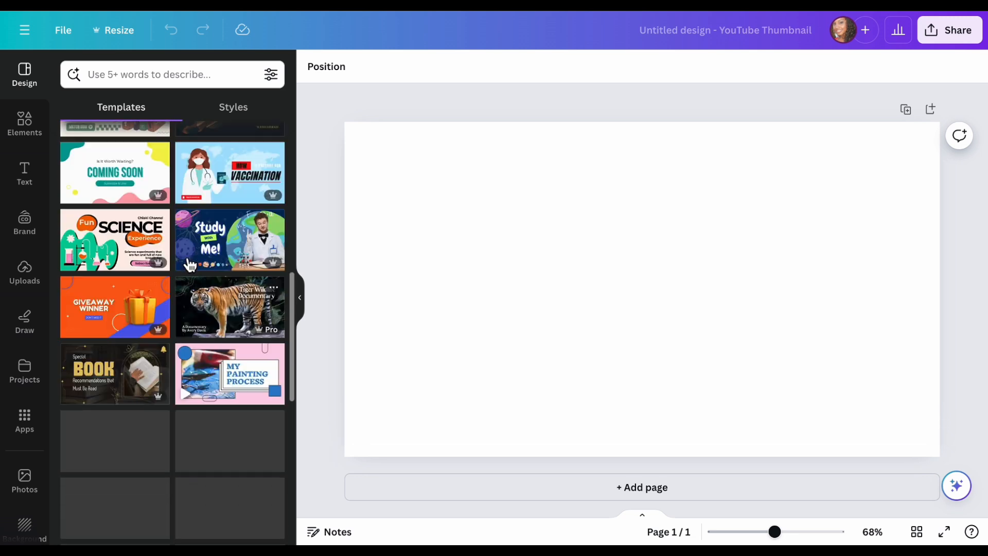
{"action": "left_click", "coordinate": [166, 74]}
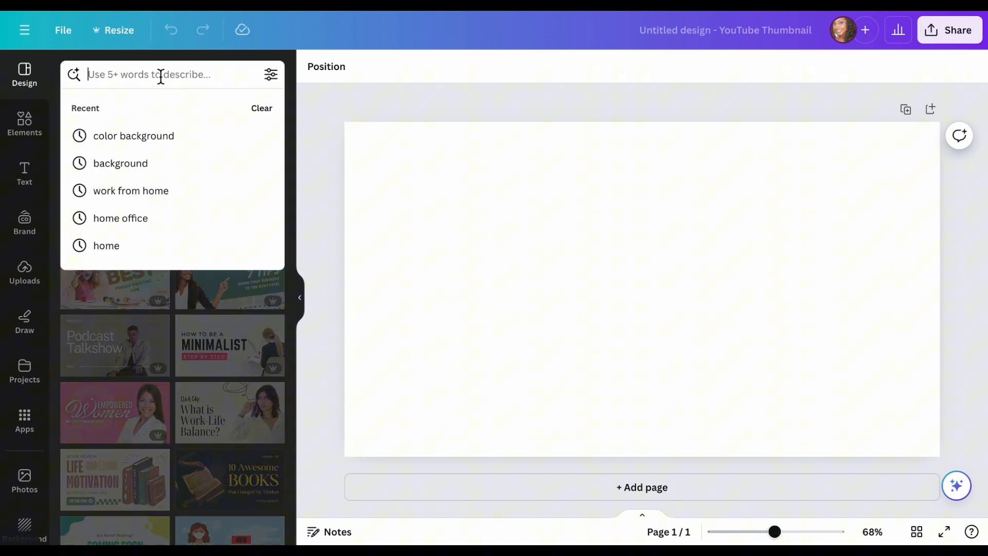
{"action": "type", "text": "work from home"}
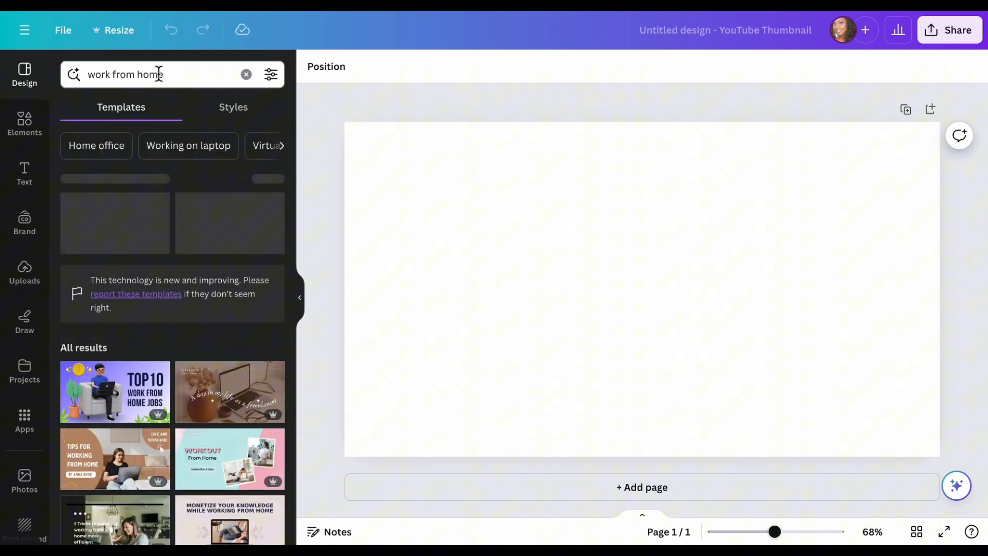
{"action": "scroll", "scroll_direction": "down", "scroll_amount": 3}
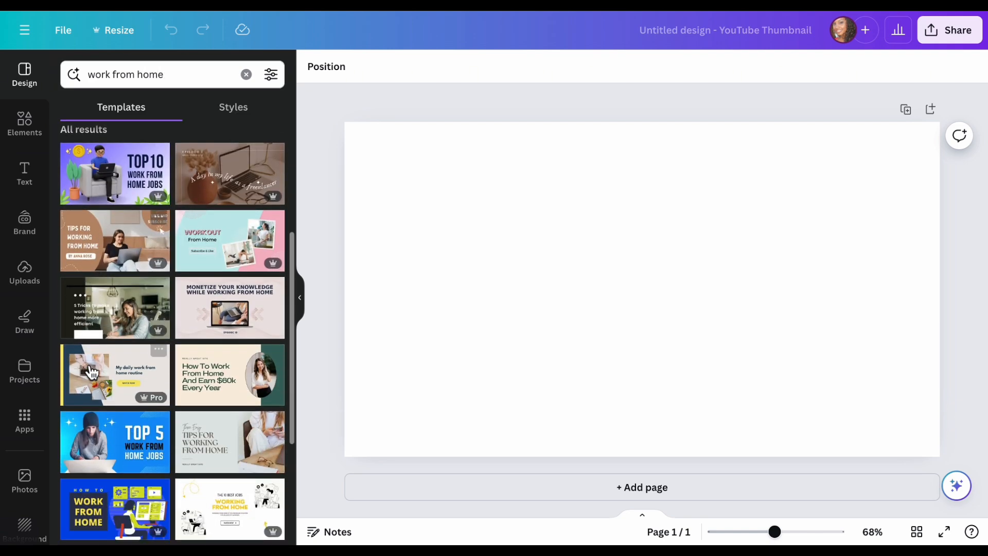
{"action": "scroll", "scroll_direction": "down", "scroll_amount": 3}
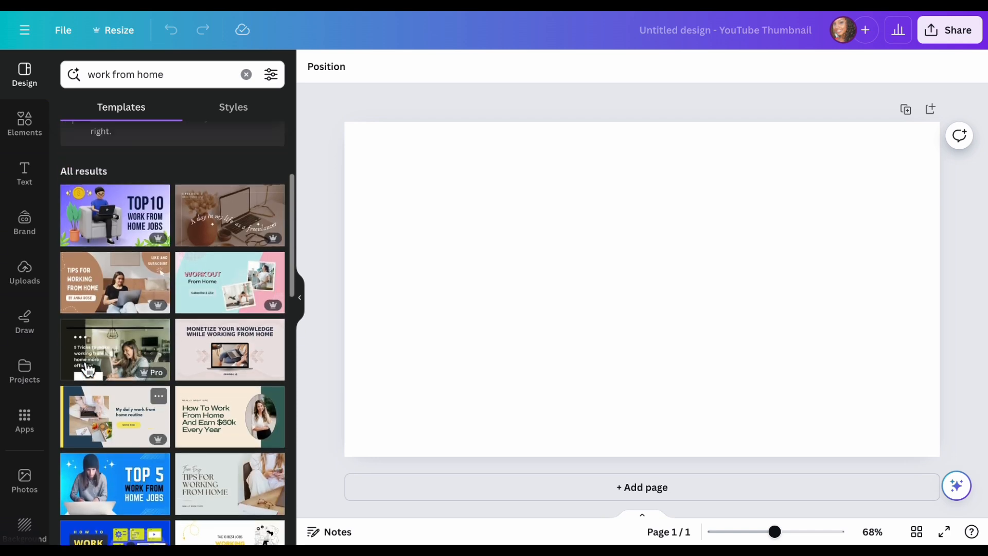
{"action": "left_click", "coordinate": [230, 349]}
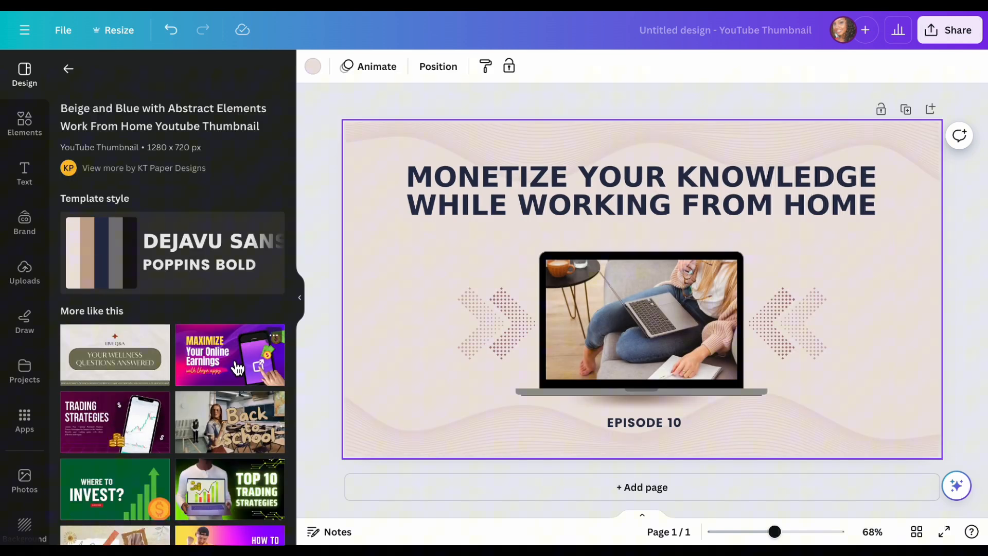
- Remove the template photo from the laptop frame and bring up the uploaded images
{"action": "left_click", "coordinate": [641, 321]}
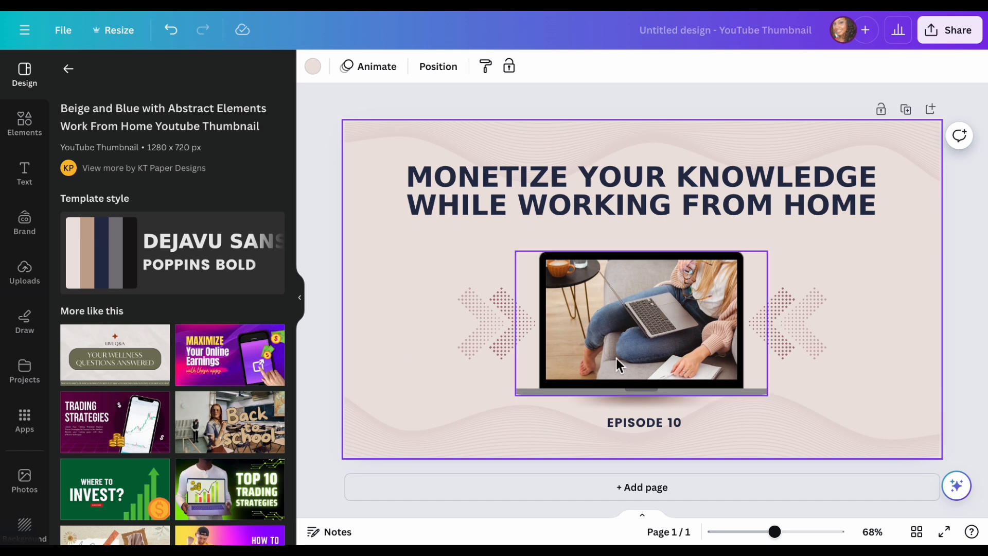
{"action": "left_click", "coordinate": [641, 321]}
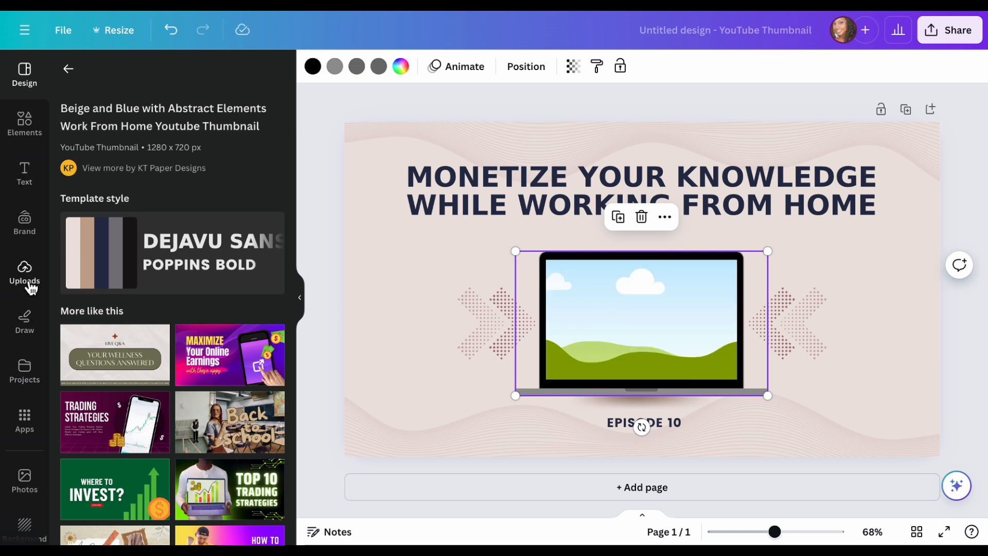
{"action": "left_click", "coordinate": [24, 274]}
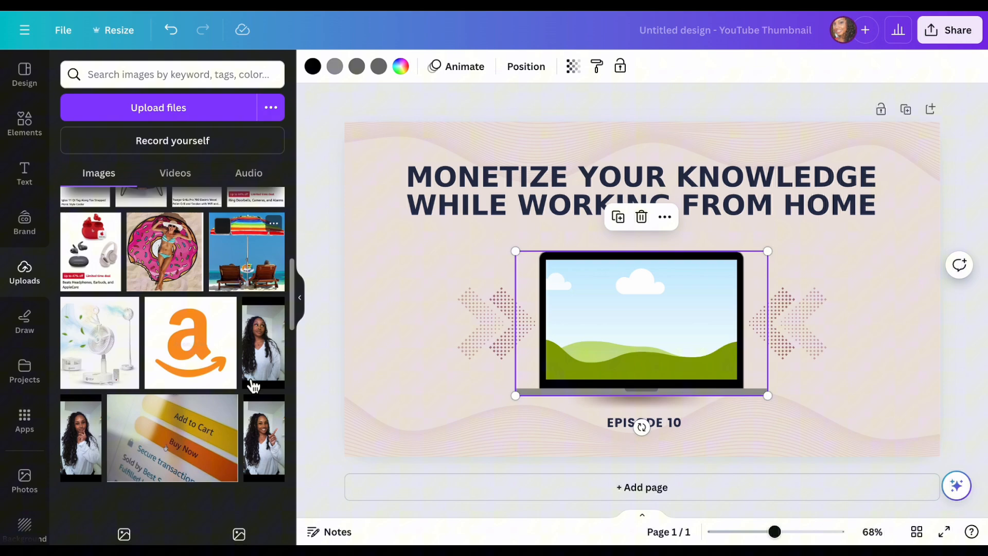
{"action": "scroll", "scroll_direction": "down", "scroll_amount": 3}
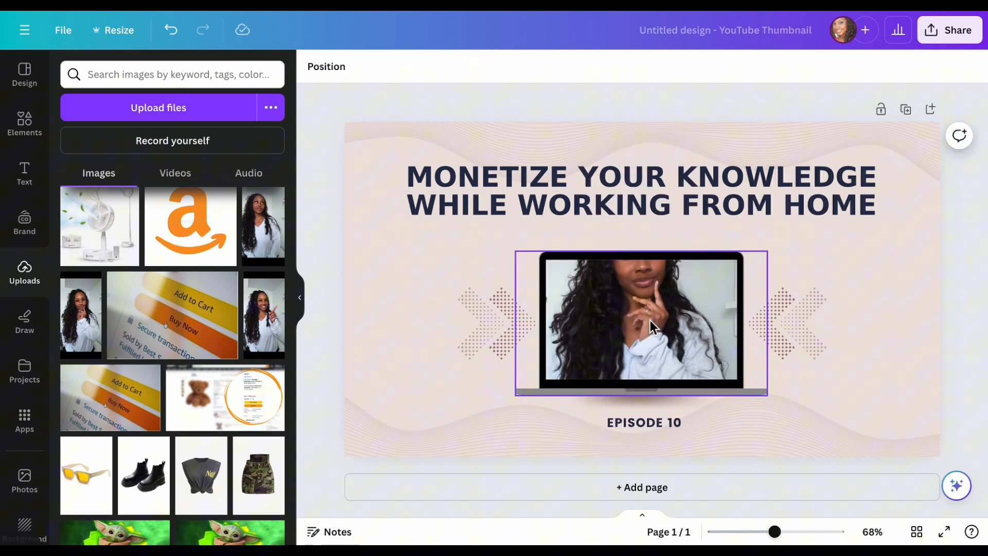
- Crop the framed photo so the woman's face sits centred on the laptop screen
{"action": "left_click", "coordinate": [640, 318]}
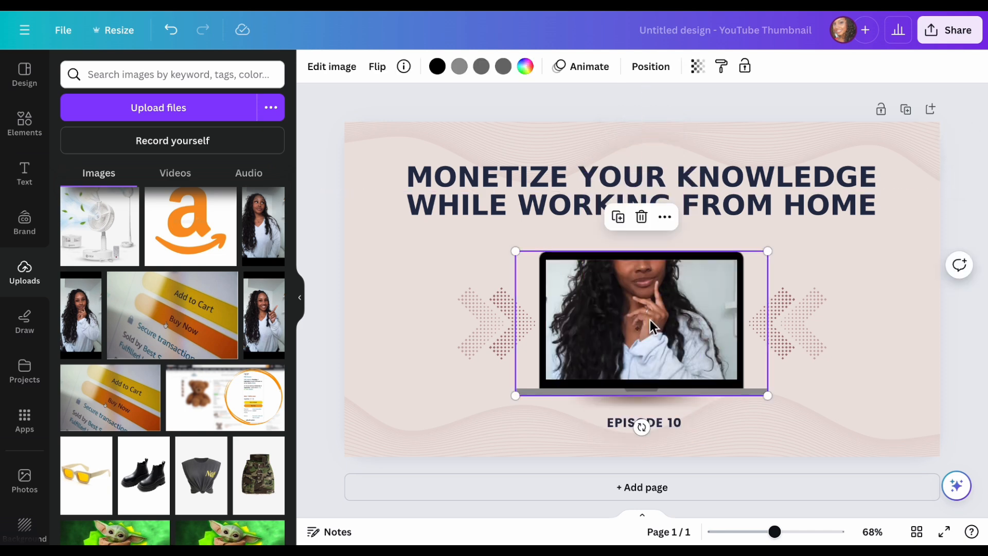
{"action": "left_click", "coordinate": [331, 66]}
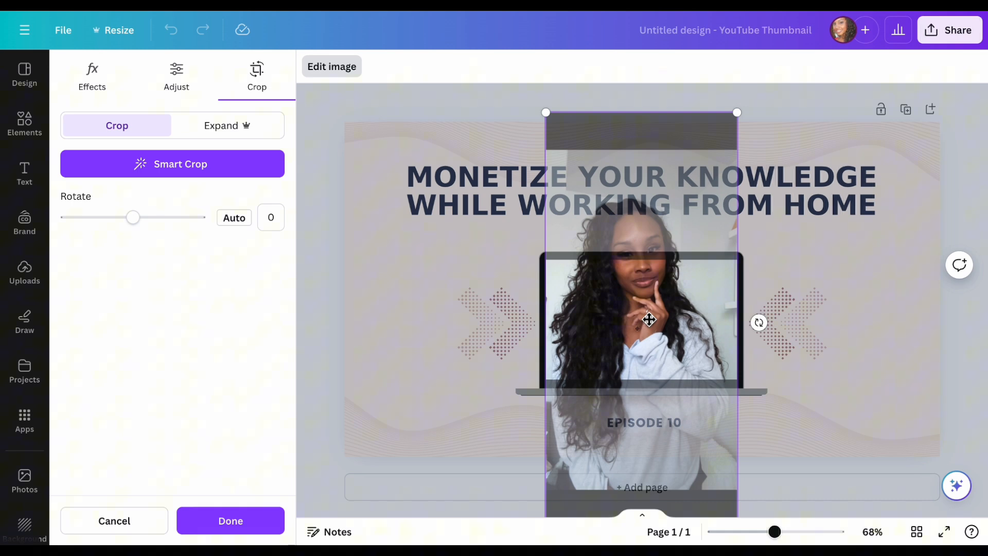
{"action": "left_click_drag", "start_coordinate": [649, 318], "coordinate": [657, 395]}
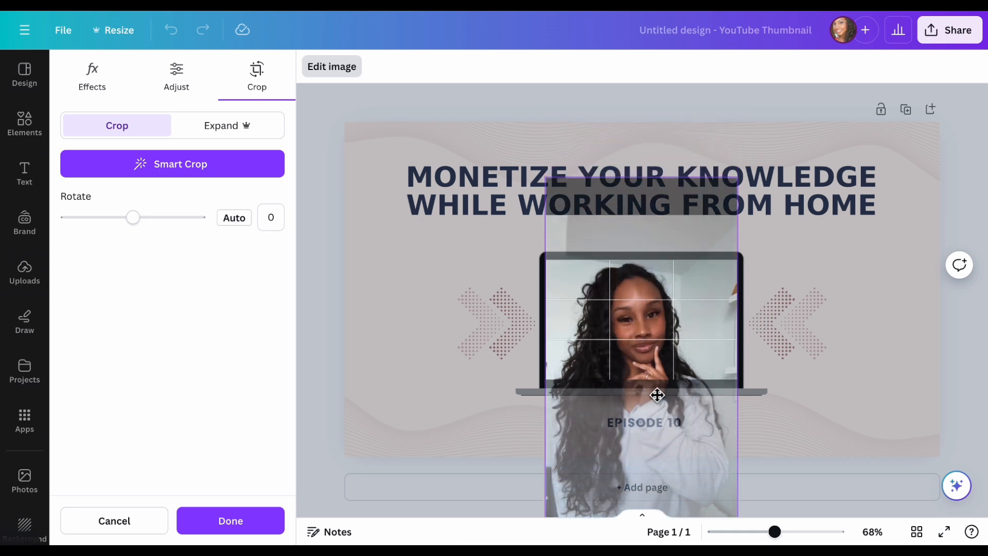
{"action": "left_click_drag", "start_coordinate": [657, 396], "coordinate": [655, 385]}
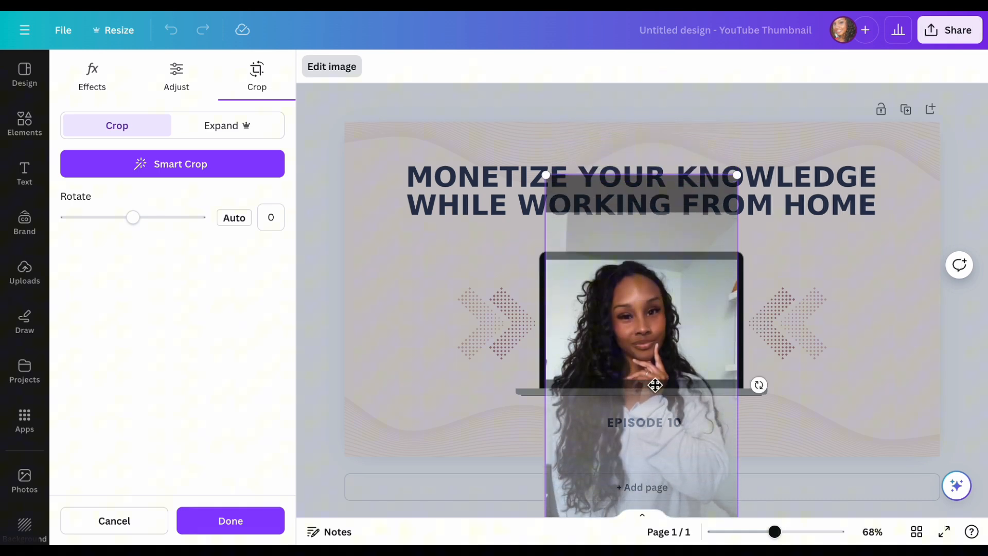
{"action": "left_click", "coordinate": [230, 520]}
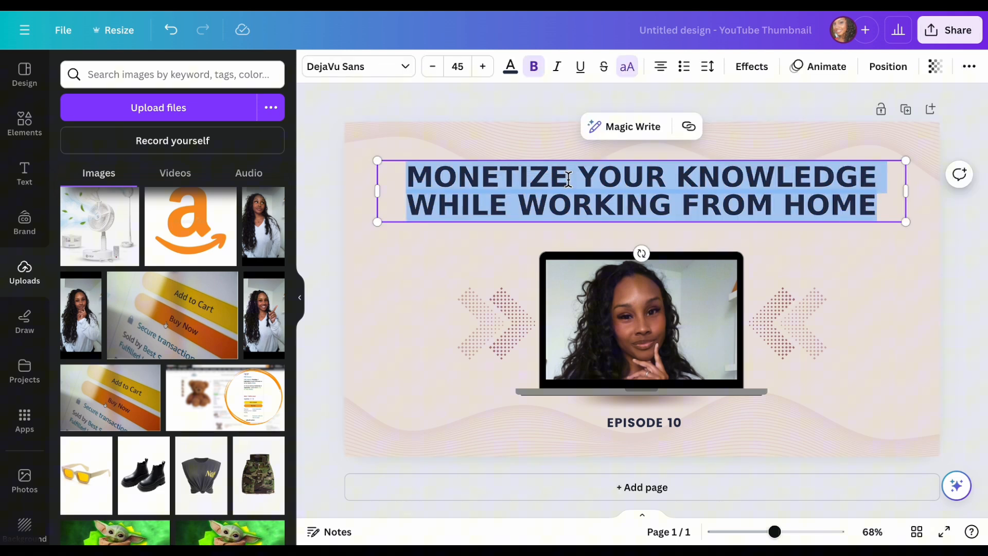
- Retype the headline as 'WORK FROM' and 'HOME' and set it in Oswald
{"action": "type", "text": "WORK FROM"}
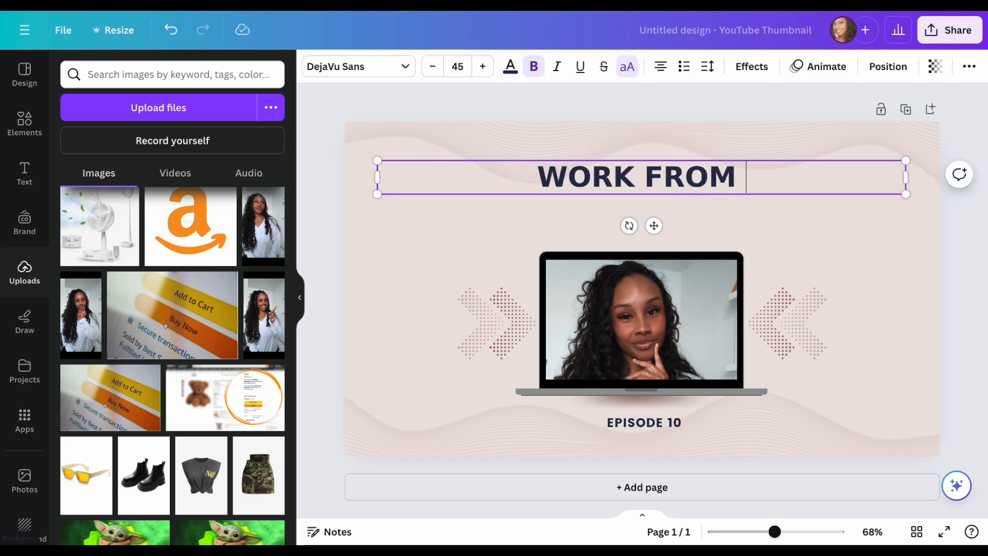
{"action": "type", "text": "HOME"}
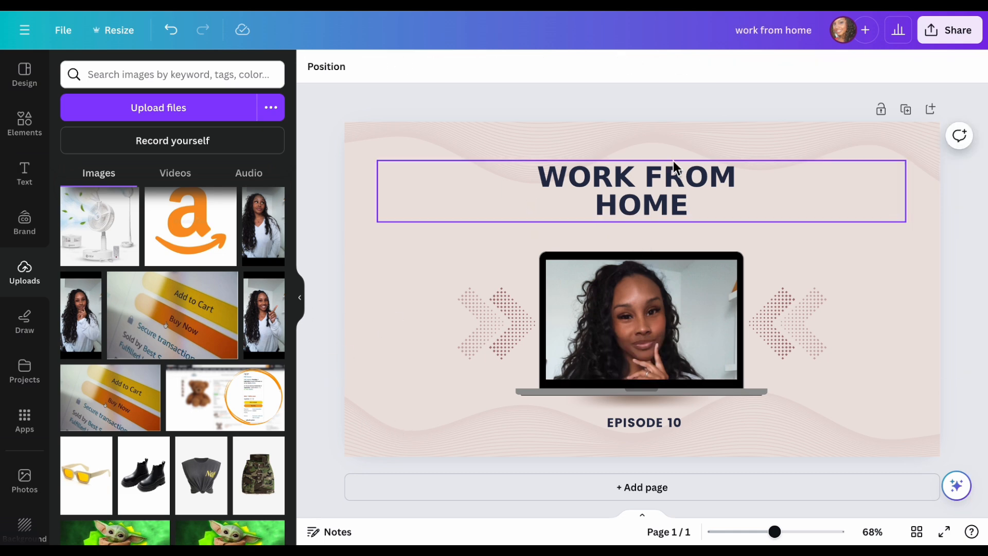
{"action": "left_click", "coordinate": [640, 191]}
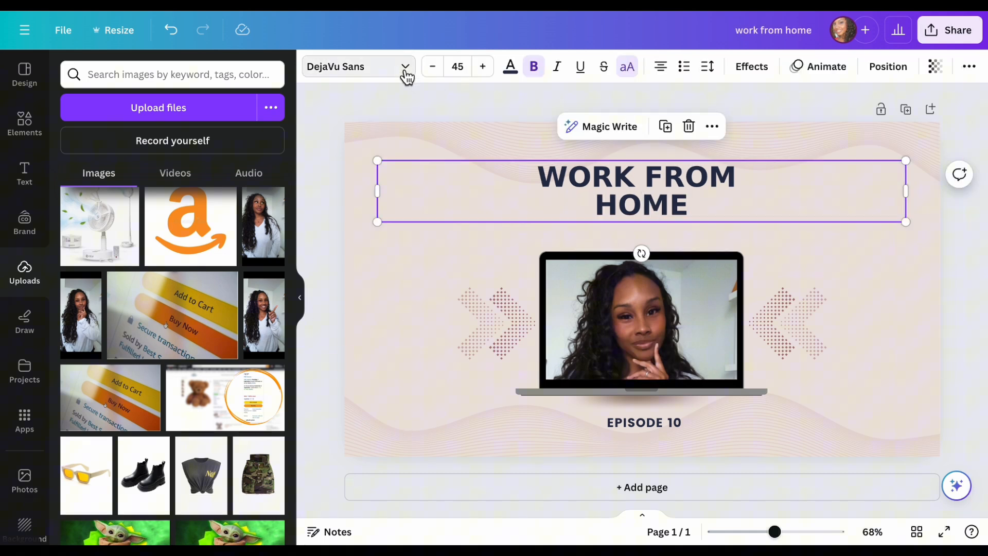
{"action": "left_click", "coordinate": [358, 67]}
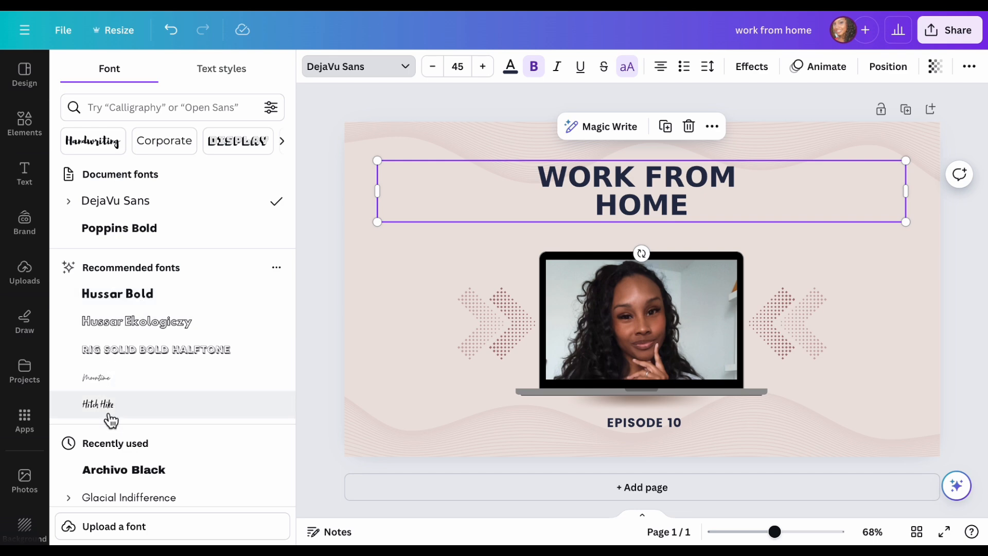
{"action": "left_click", "coordinate": [98, 404]}
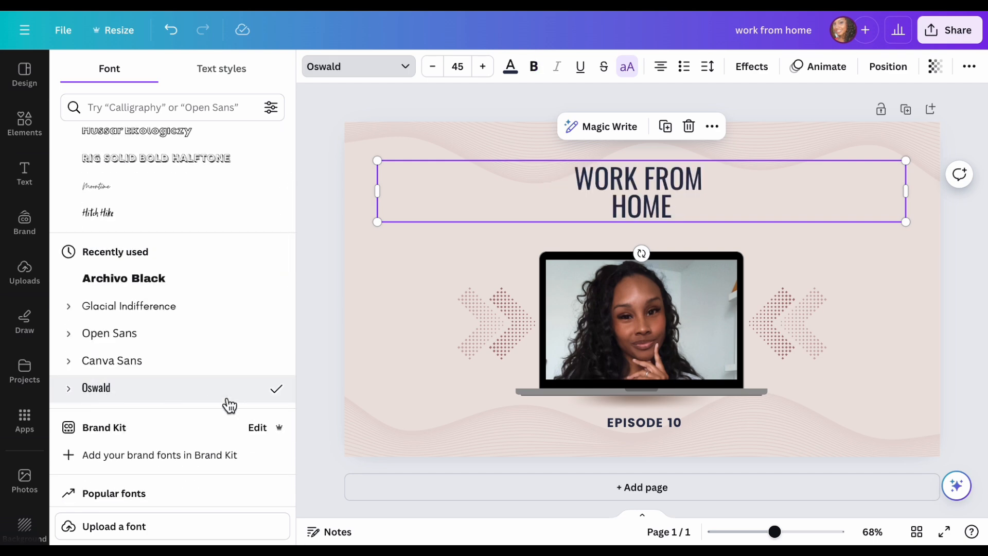
{"action": "scroll", "scroll_direction": "down", "scroll_amount": 3}
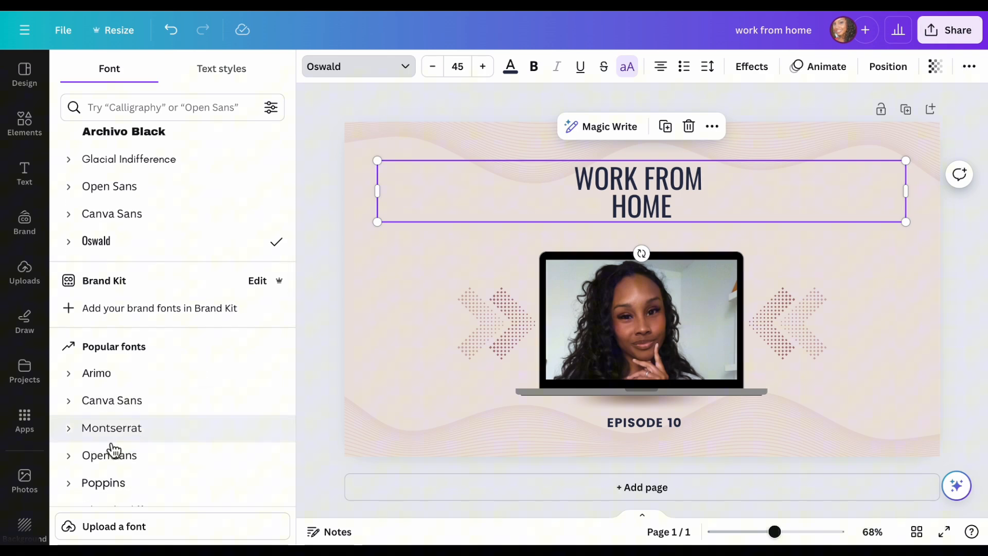
{"action": "scroll", "scroll_direction": "down", "scroll_amount": 3}
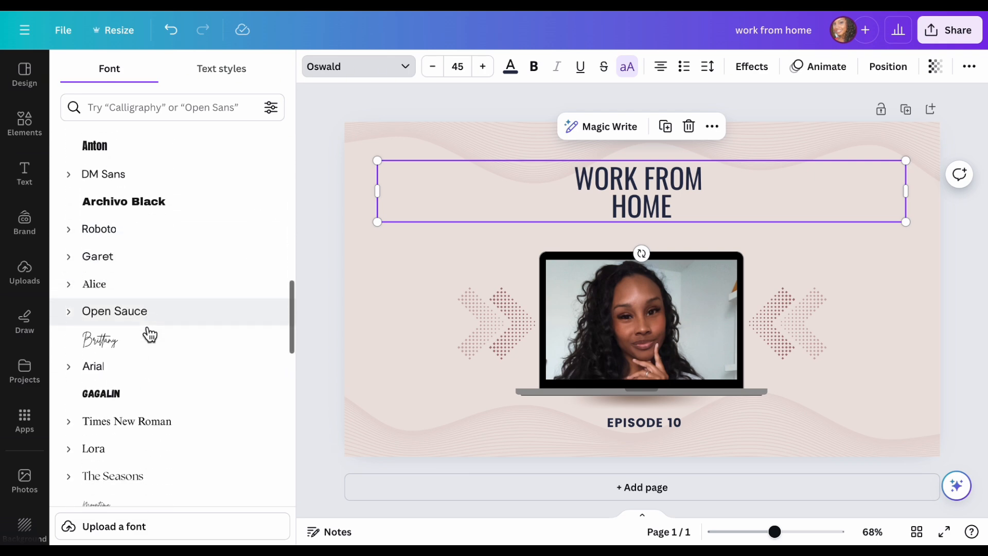
{"action": "scroll", "scroll_direction": "down", "scroll_amount": 3}
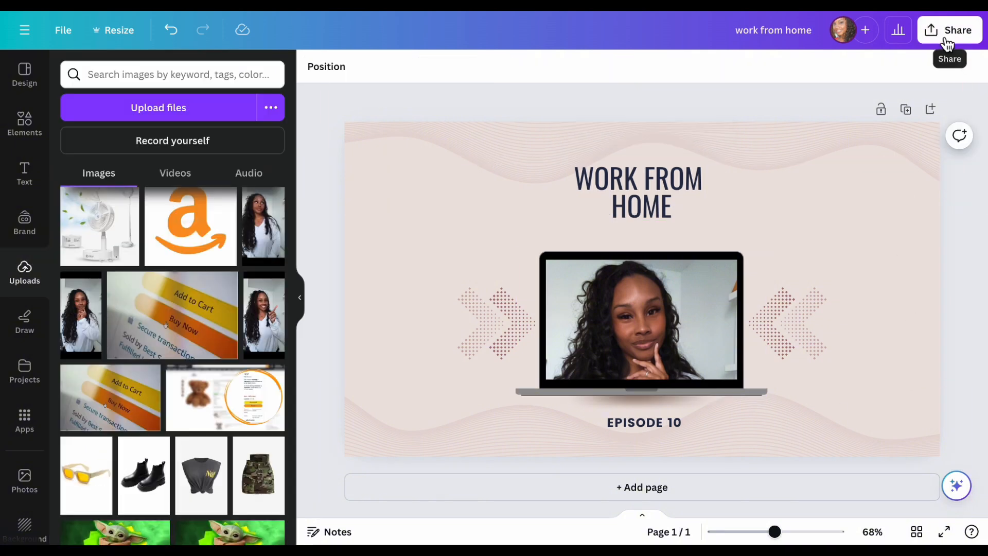
- Open the PNG download settings with Transparent background ticked, then close them
{"action": "left_click", "coordinate": [949, 30]}
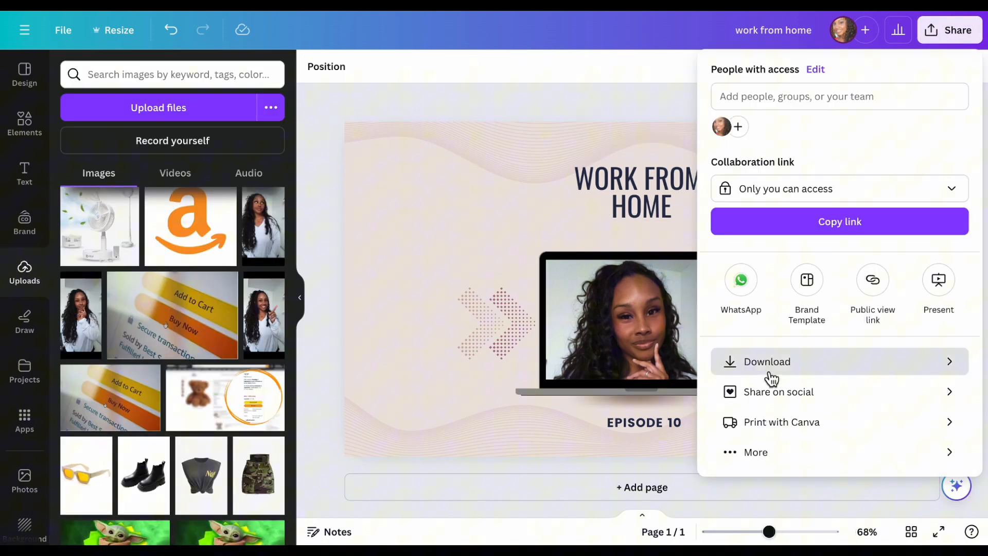
{"action": "left_click", "coordinate": [767, 361]}
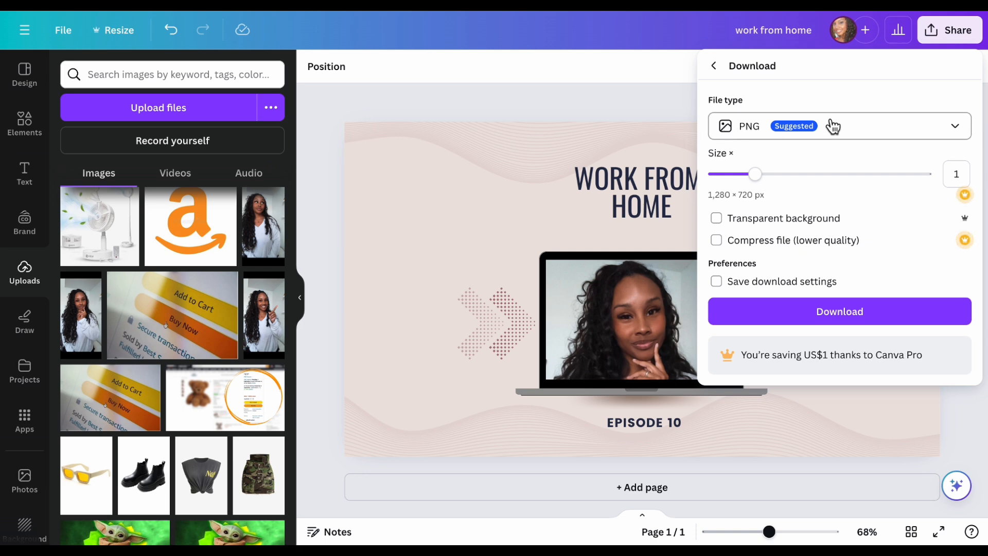
{"action": "left_click", "coordinate": [716, 218]}
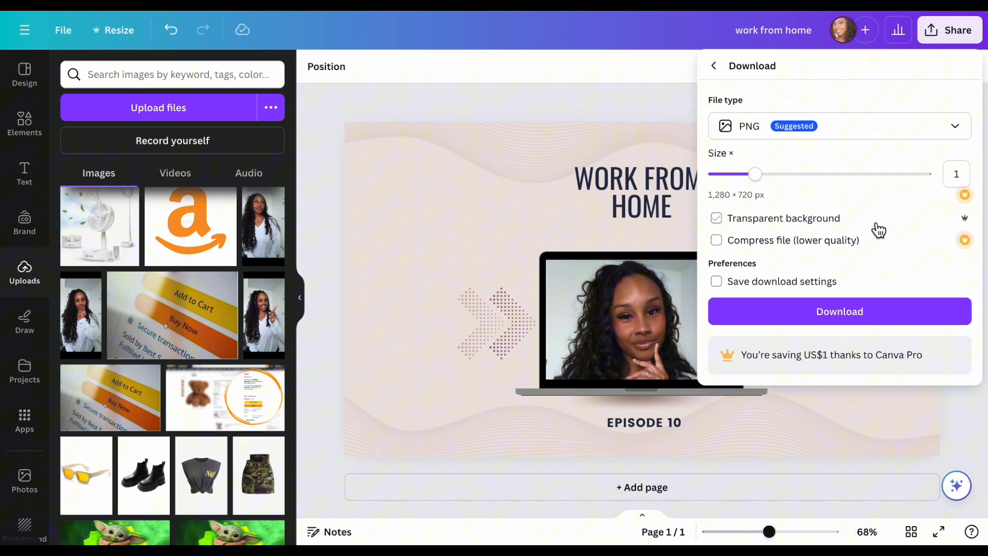
{"action": "left_click", "coordinate": [716, 218]}
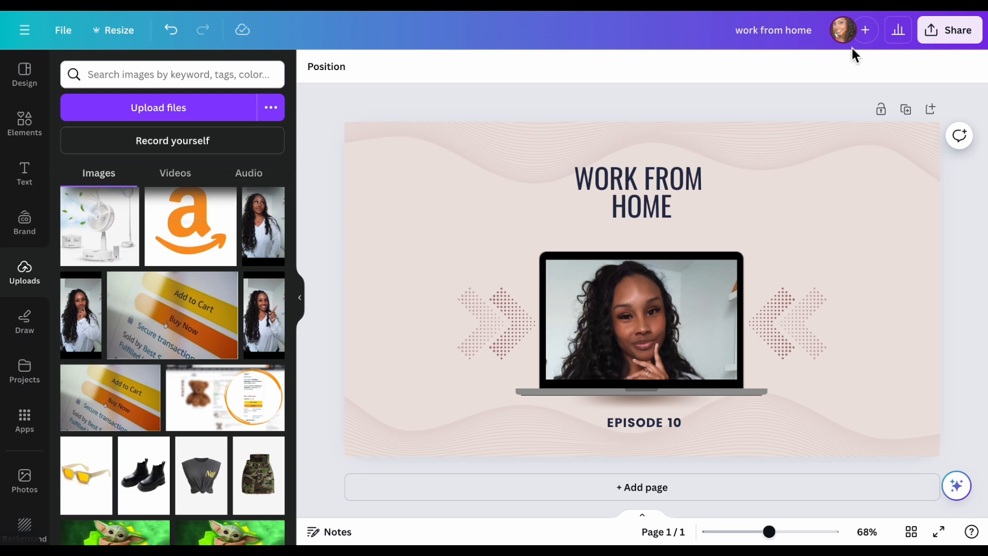
{"action": "left_click", "coordinate": [640, 321]}
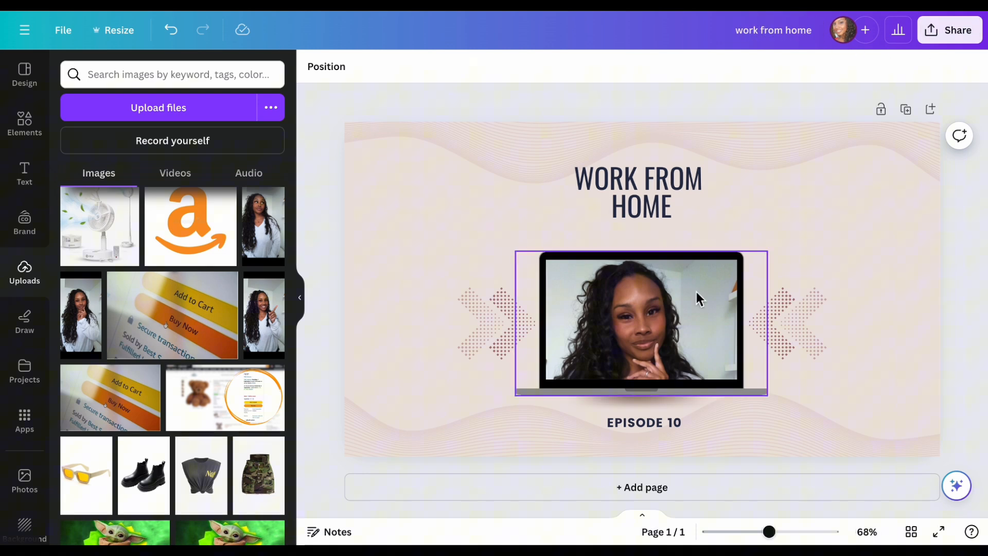